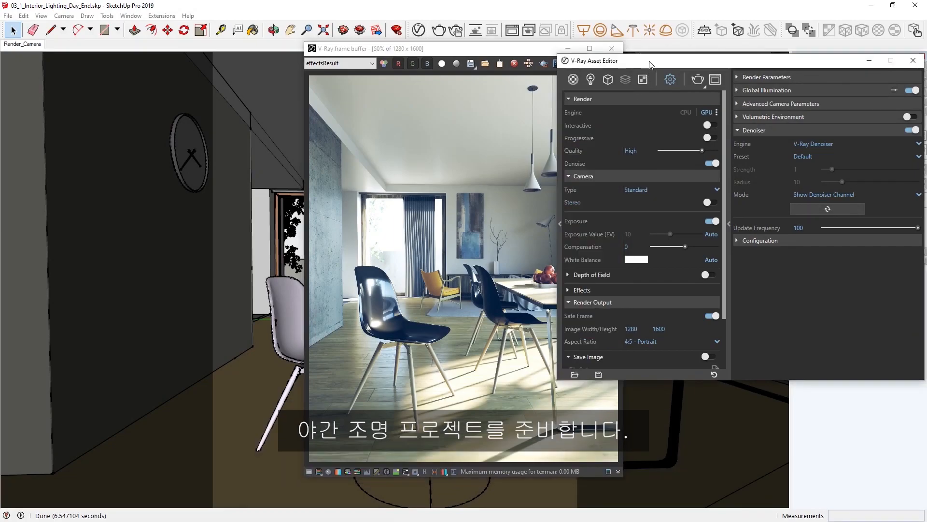
mouse_move(666, 86)
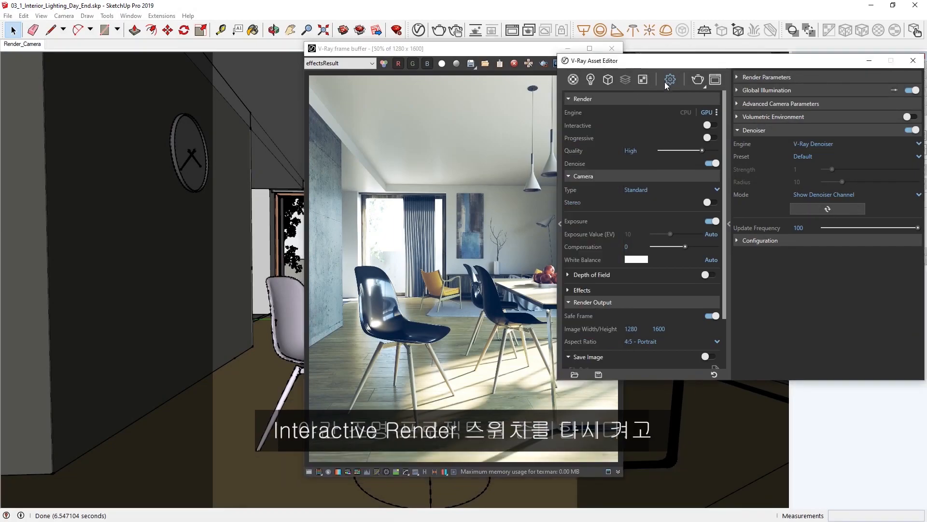
- Enable interactive rendering and material override, then start the all-white preview render
left_click(713, 126)
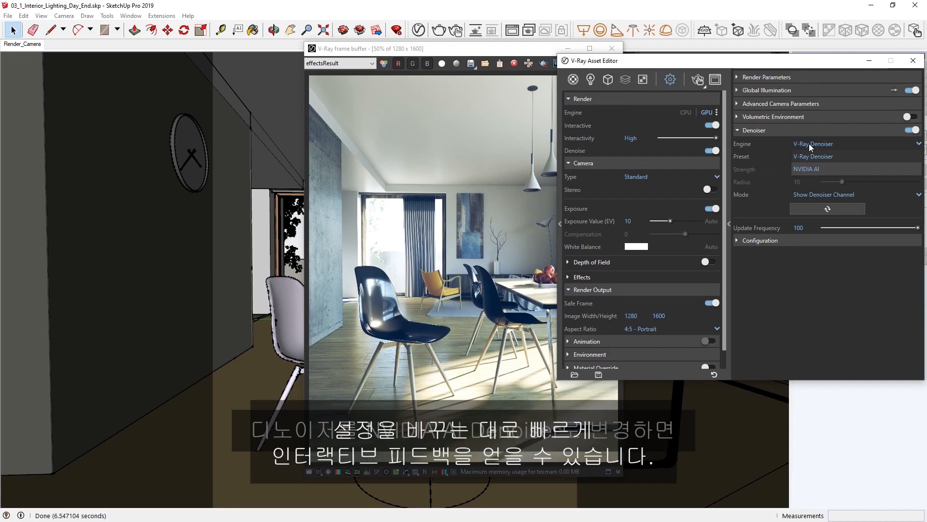
mouse_move(806, 169)
type("800")
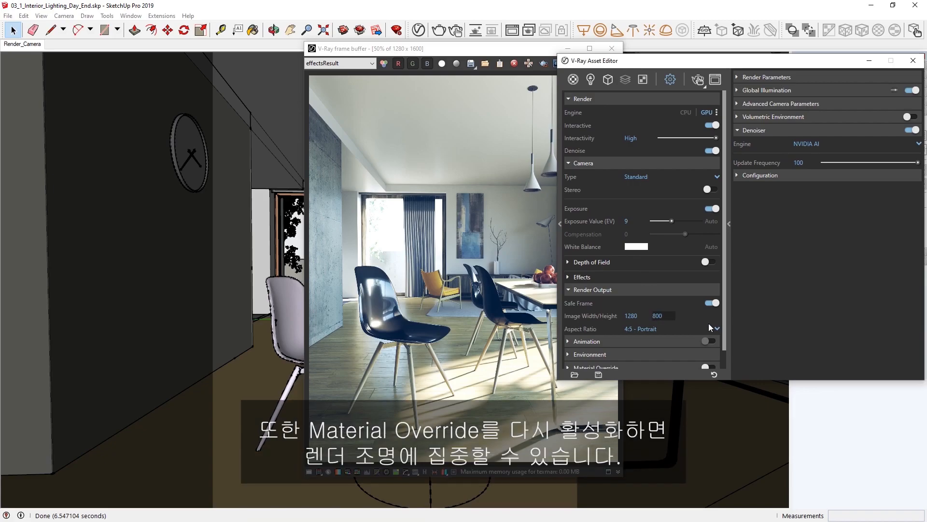
scroll("down", 3)
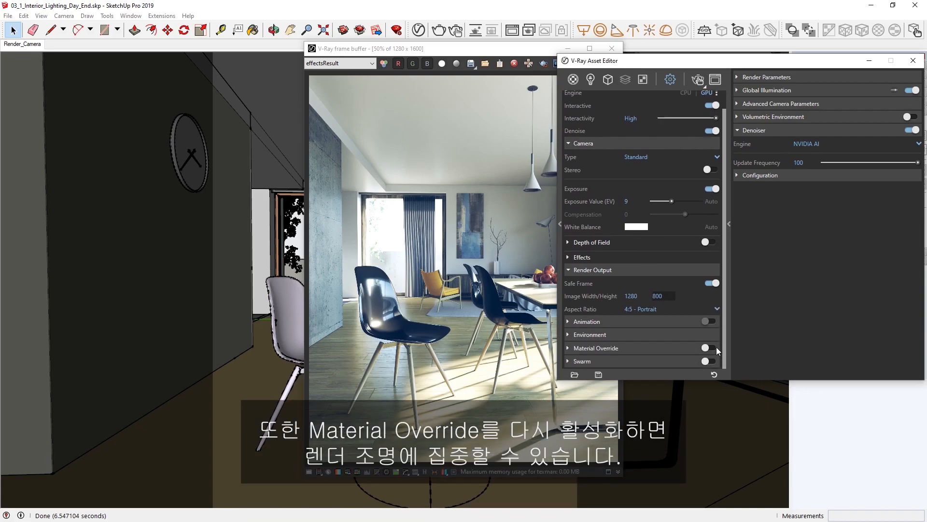
left_click(709, 347)
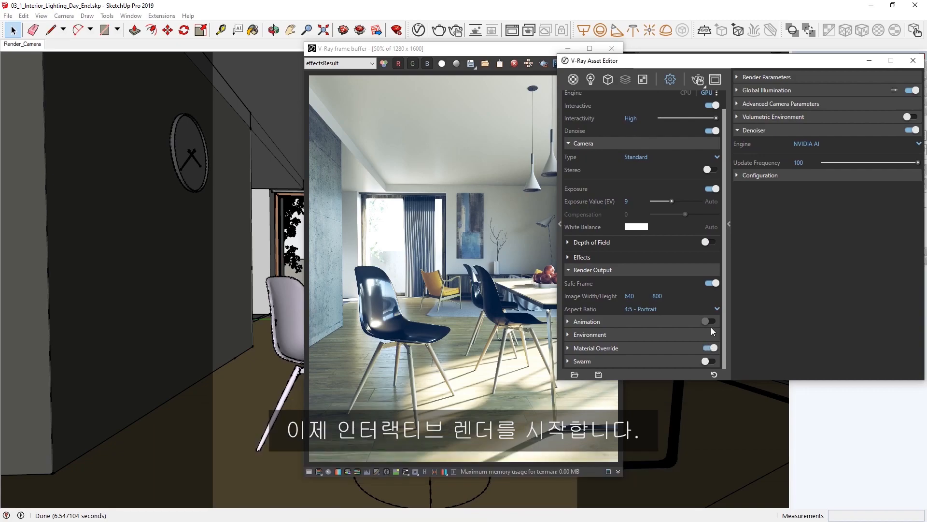
left_click(697, 79)
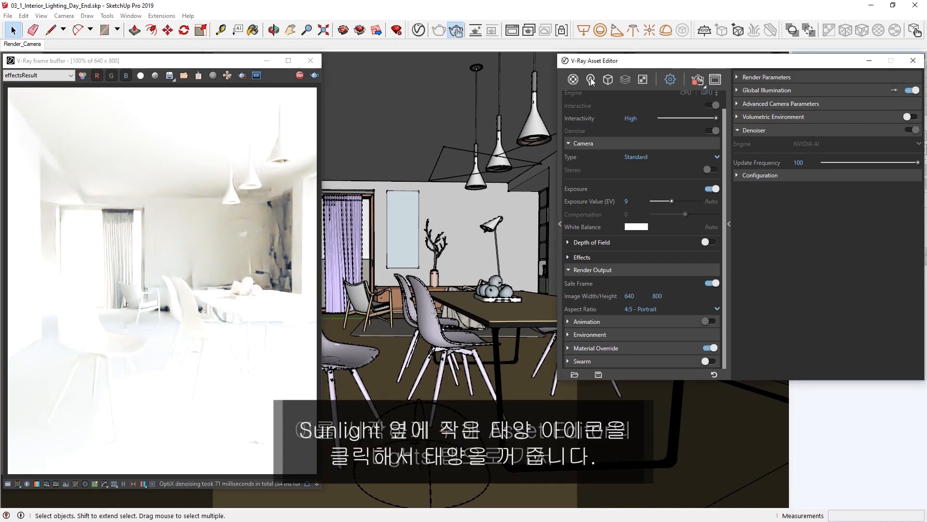
- Switch the SunLight off and give the Dome Light a dark blue colour at intensity 5
left_click(590, 79)
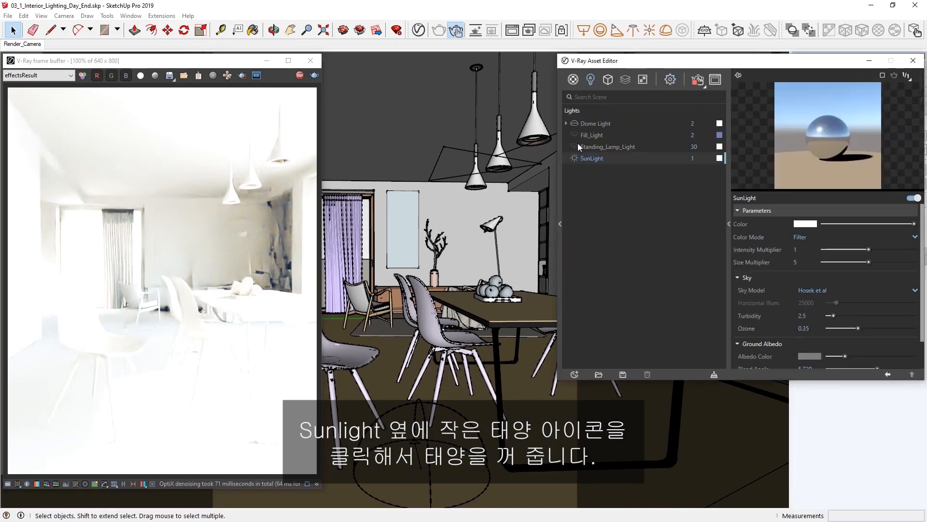
left_click(913, 198)
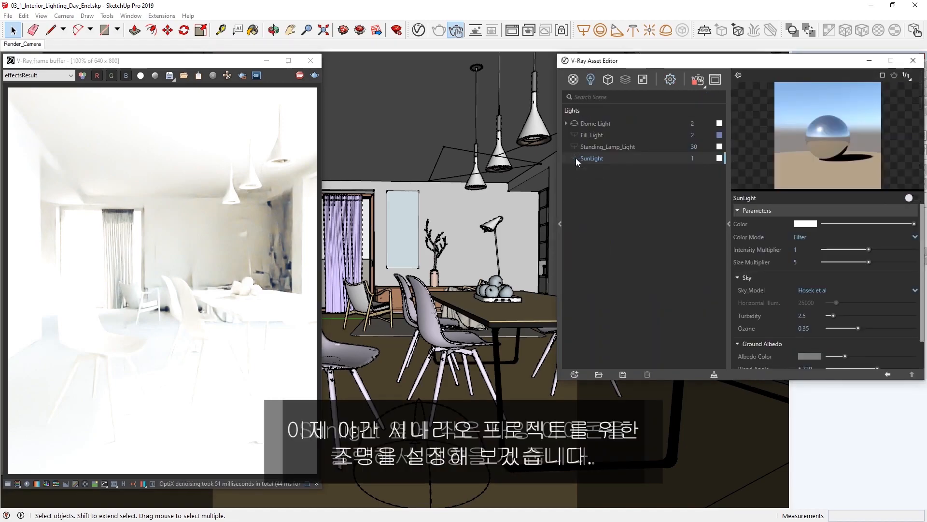
left_click(596, 123)
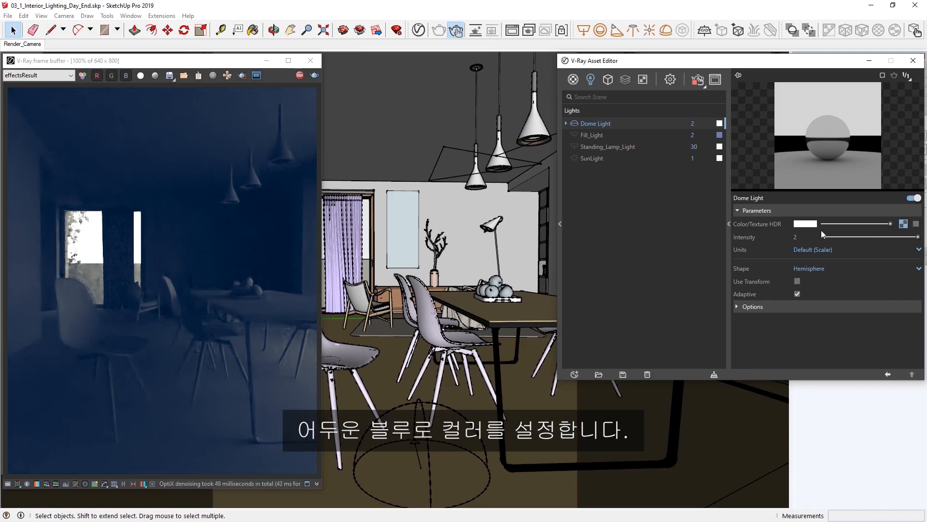
left_click(805, 224)
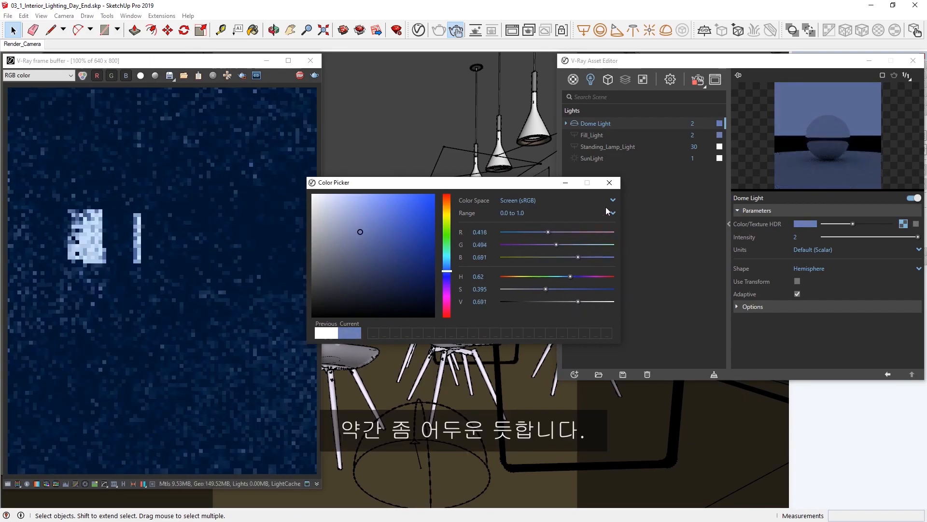
left_click(610, 182)
type("5")
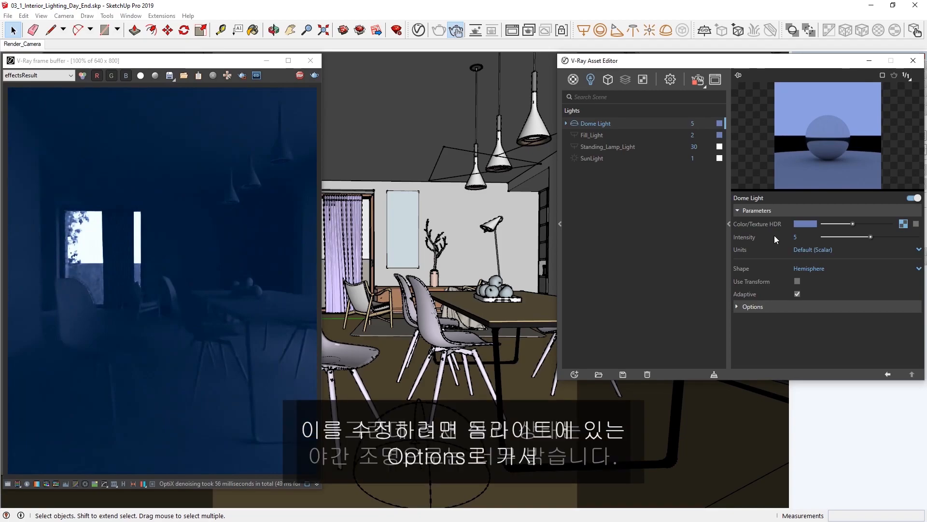
- Make the dome light invisible to the camera and review the Environment settings
left_click(752, 306)
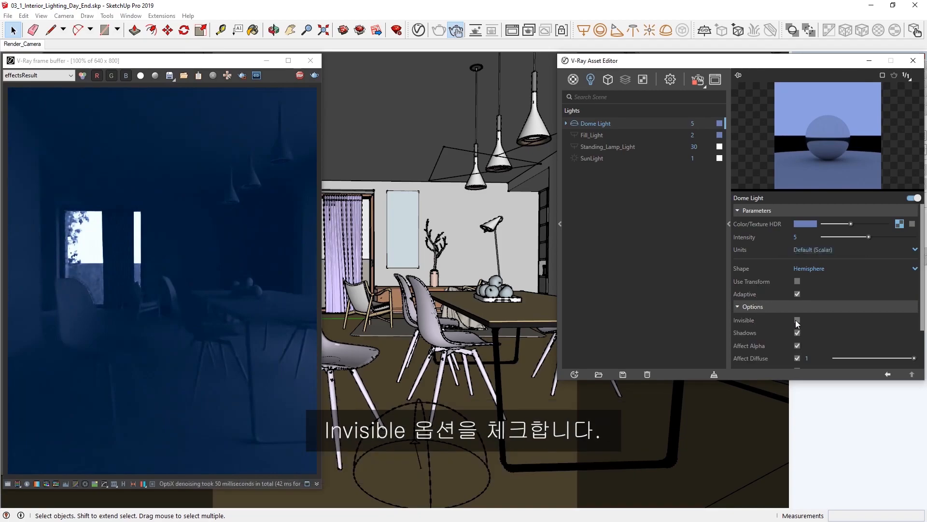
left_click(797, 320)
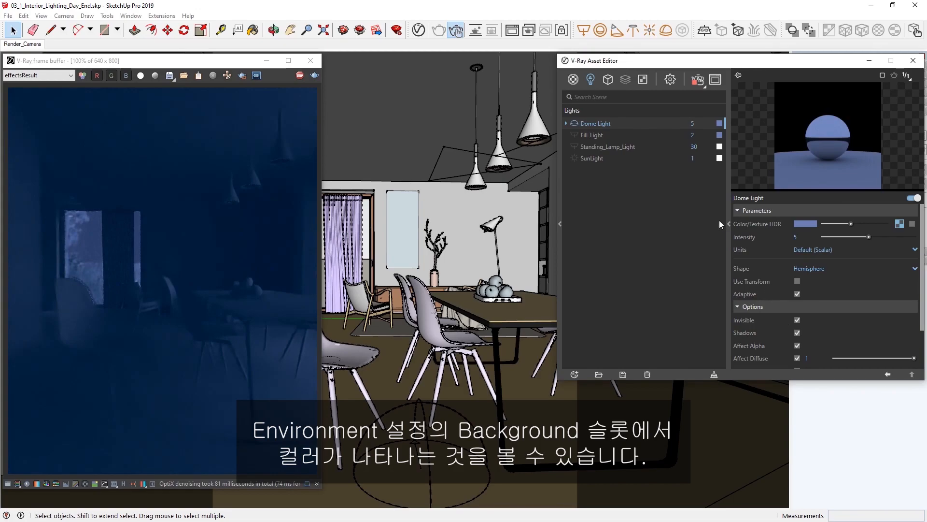
left_click(671, 79)
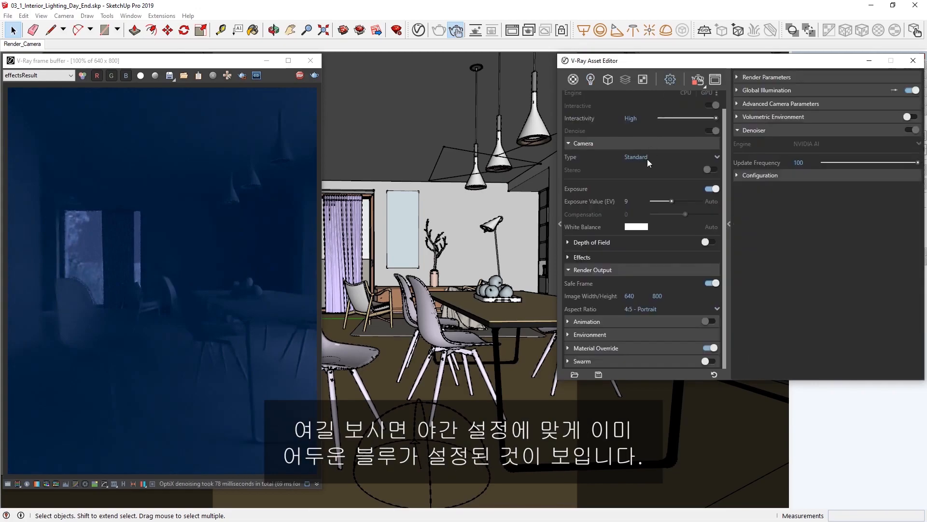
left_click(568, 334)
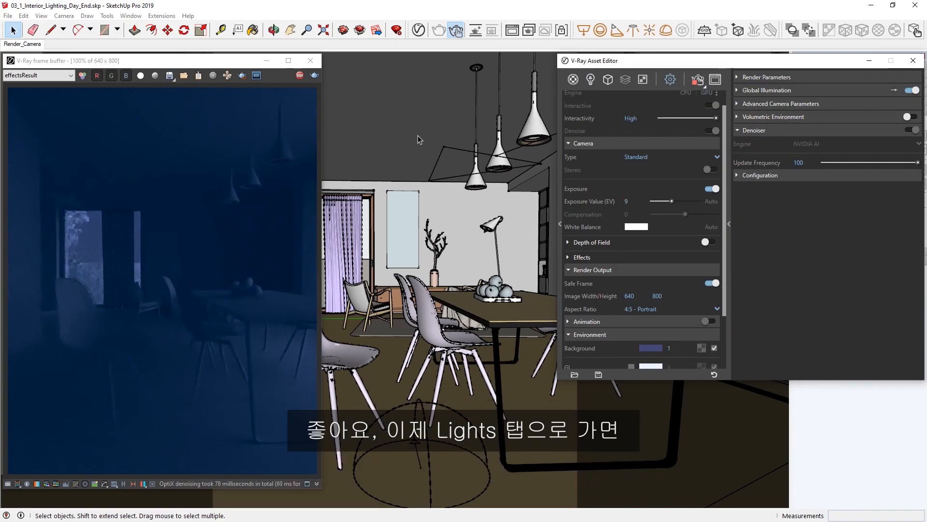
- Re-enable the SunLight with a pale low-saturation blue override colour as moonlight
left_click(591, 79)
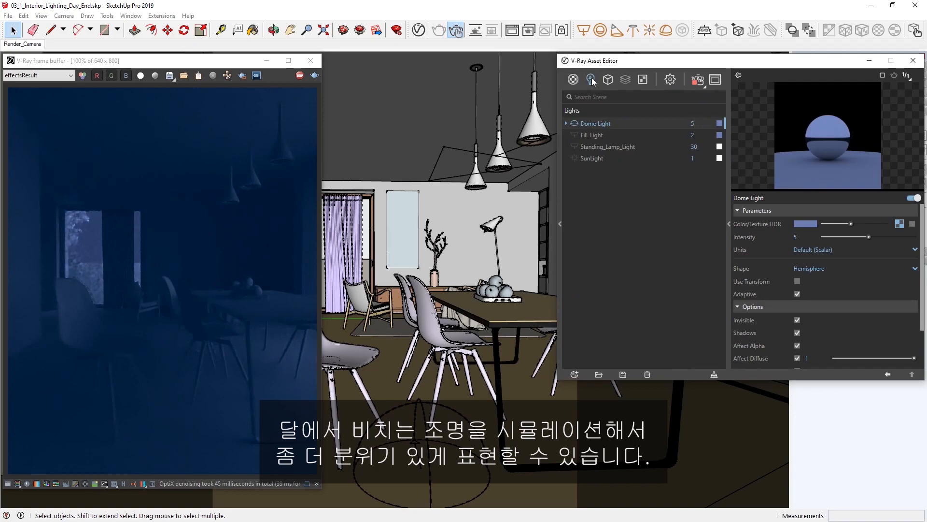
left_click(591, 158)
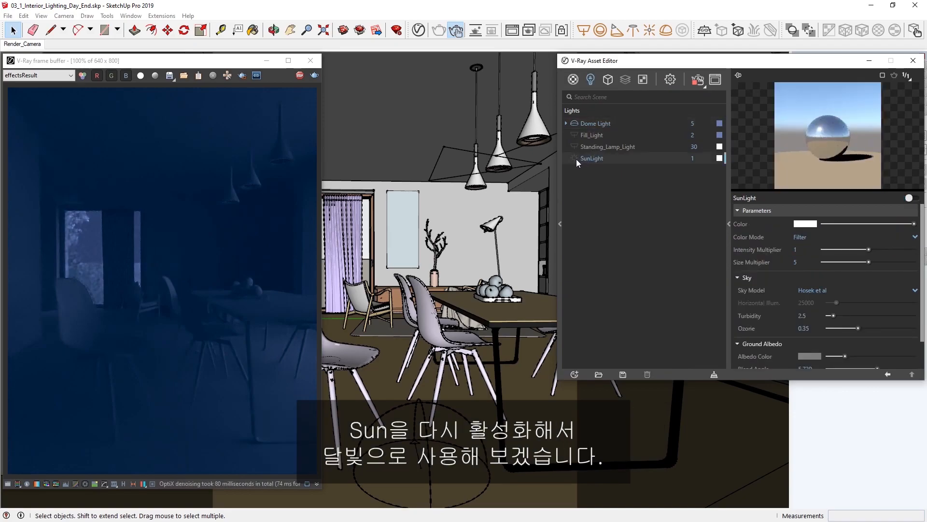
left_click(911, 197)
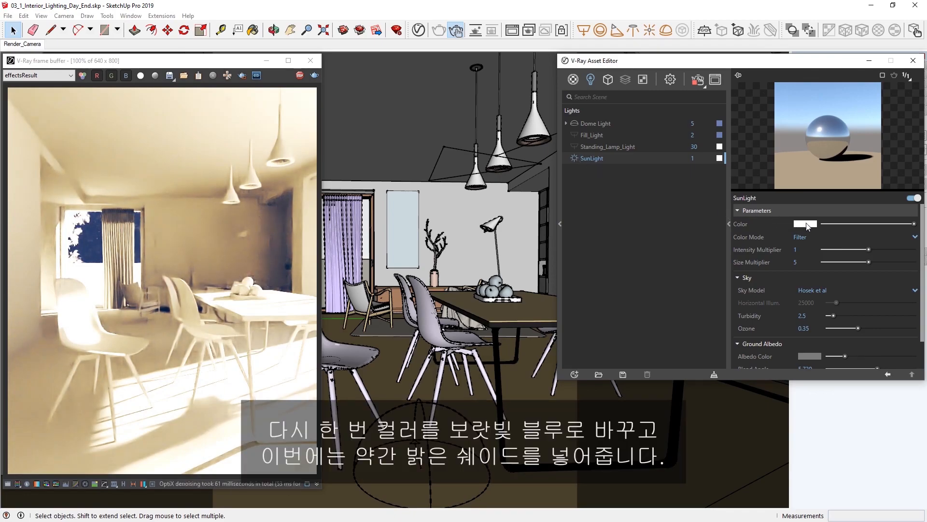
left_click(805, 223)
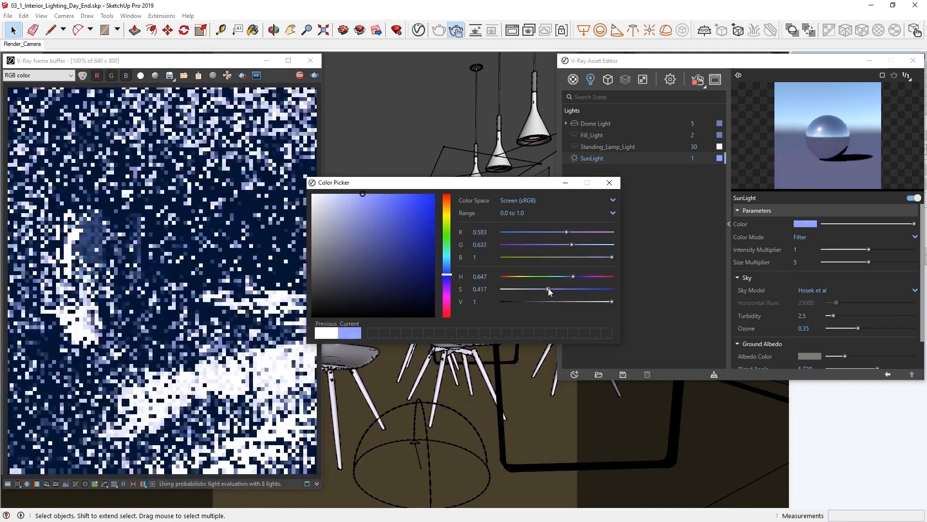
left_click(609, 183)
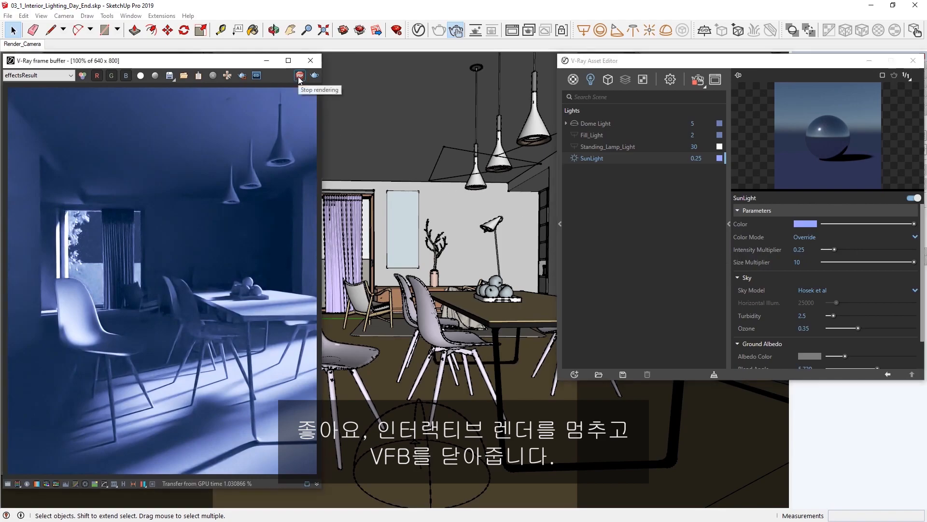
- Stop the interactive render in the V-Ray frame buffer
left_click(299, 76)
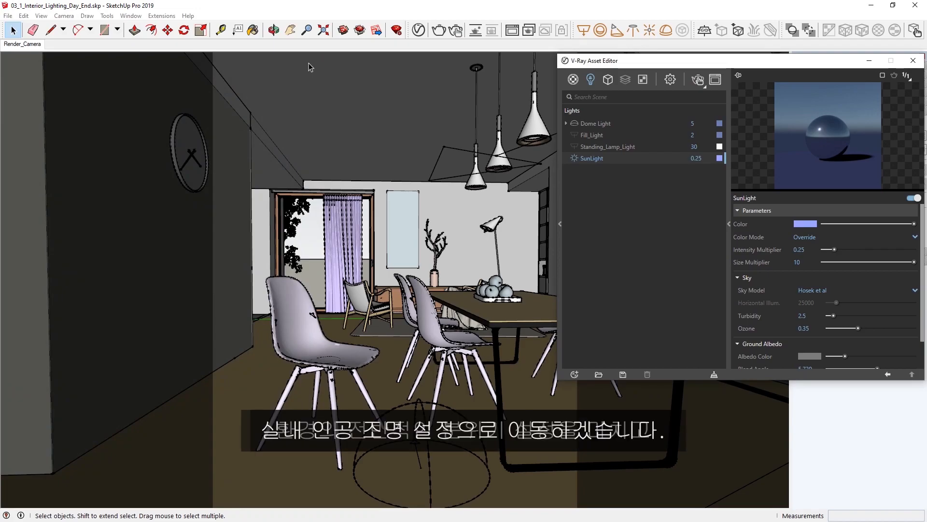
mouse_move(257, 203)
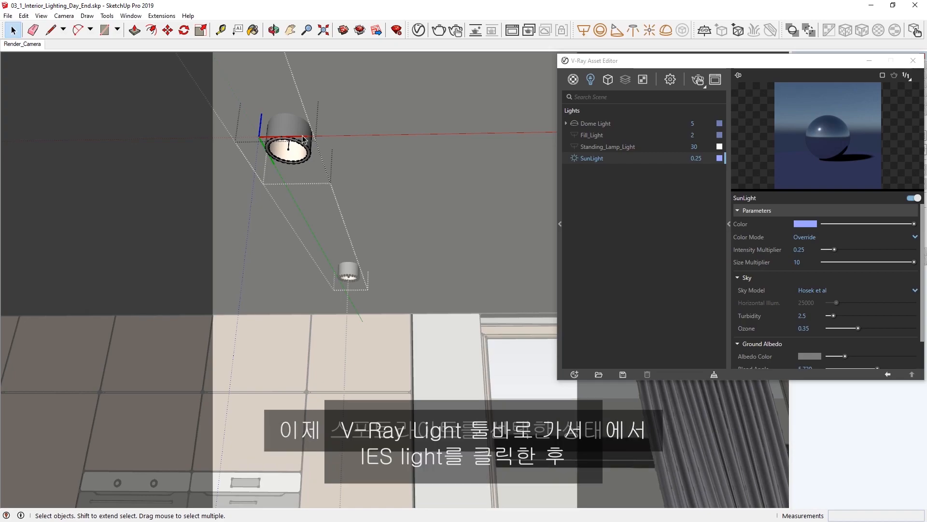
- Start an IES light and browse into the project's Assets folder for its .ies profile
left_click(633, 30)
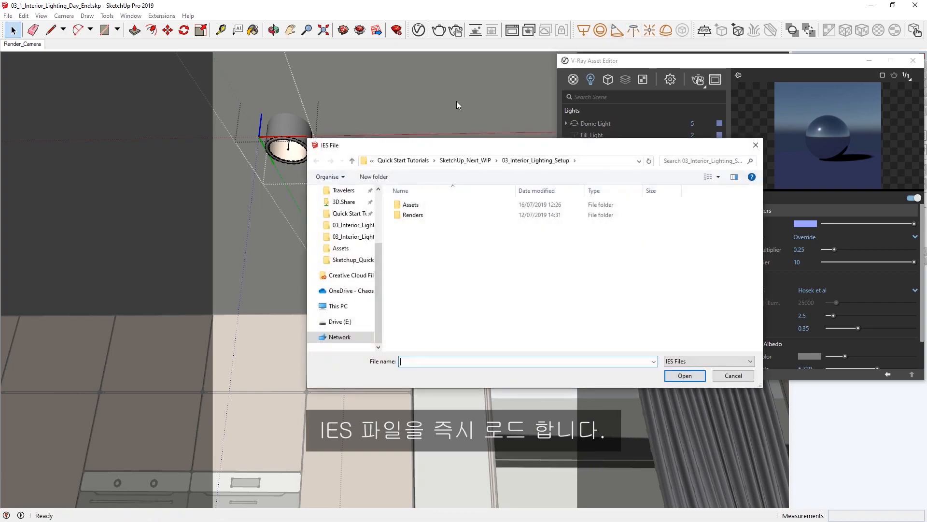
left_click(411, 205)
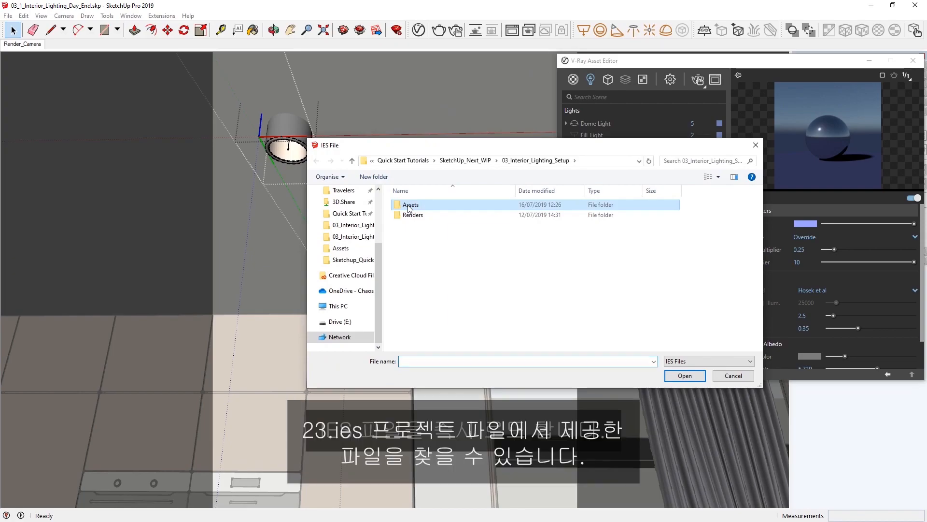
double_click(410, 204)
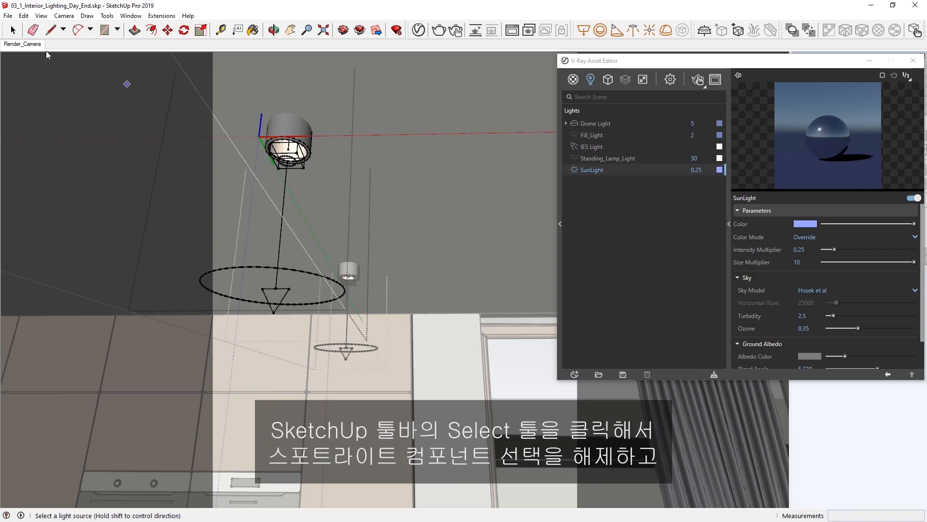
- Clear the spotlight selection and return to the saved Render_Camera scene view
left_click(12, 30)
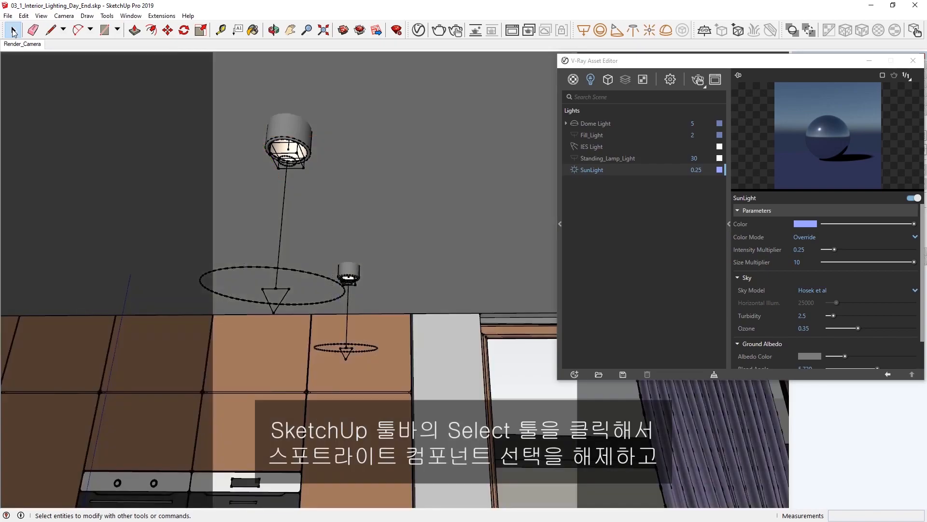
left_click(13, 30)
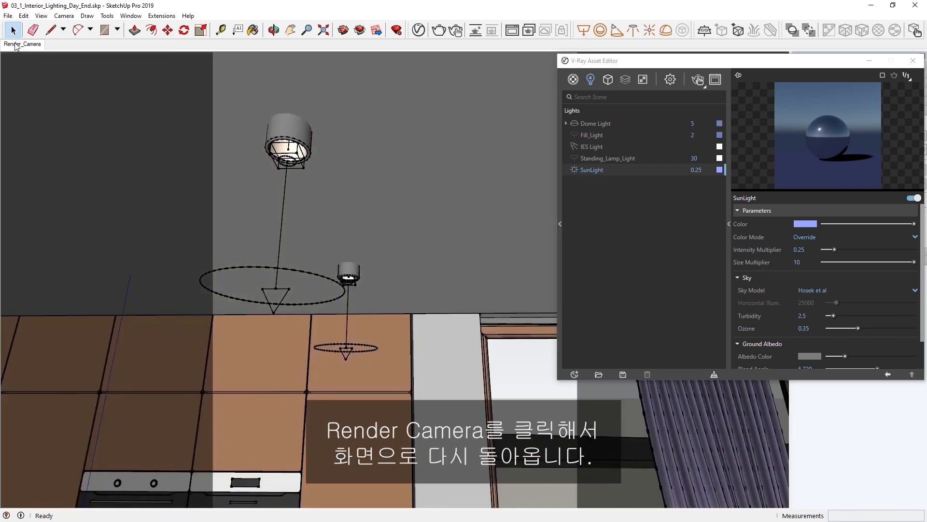
left_click(22, 44)
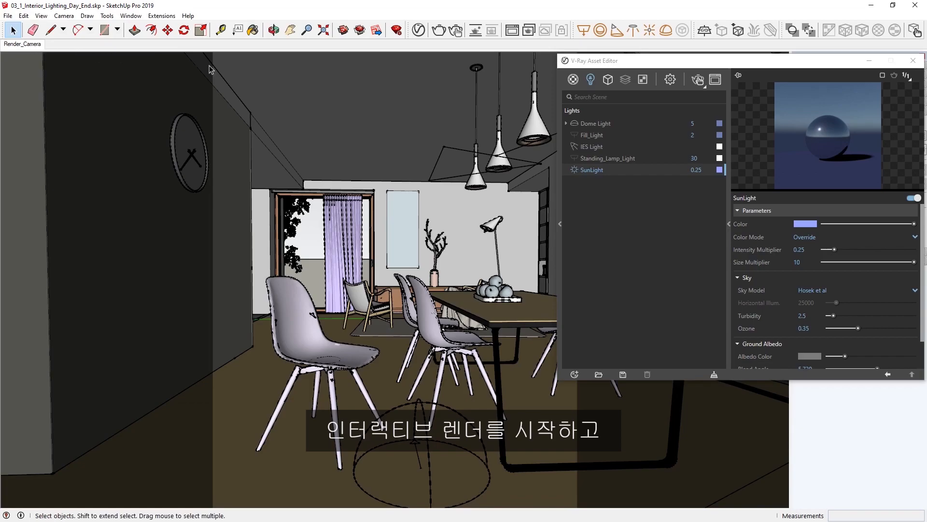
mouse_move(697, 80)
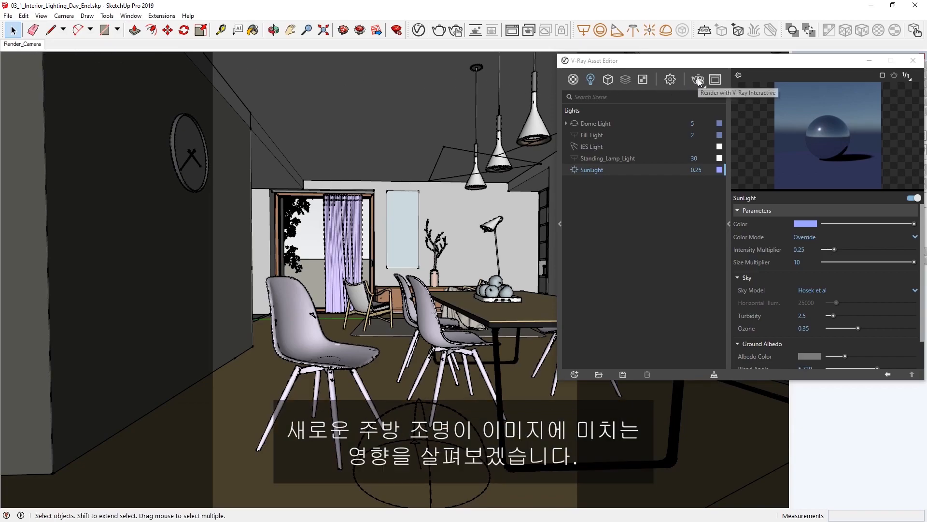
- Start an interactive region render around the kitchen and select the IES Light for editing
left_click(697, 80)
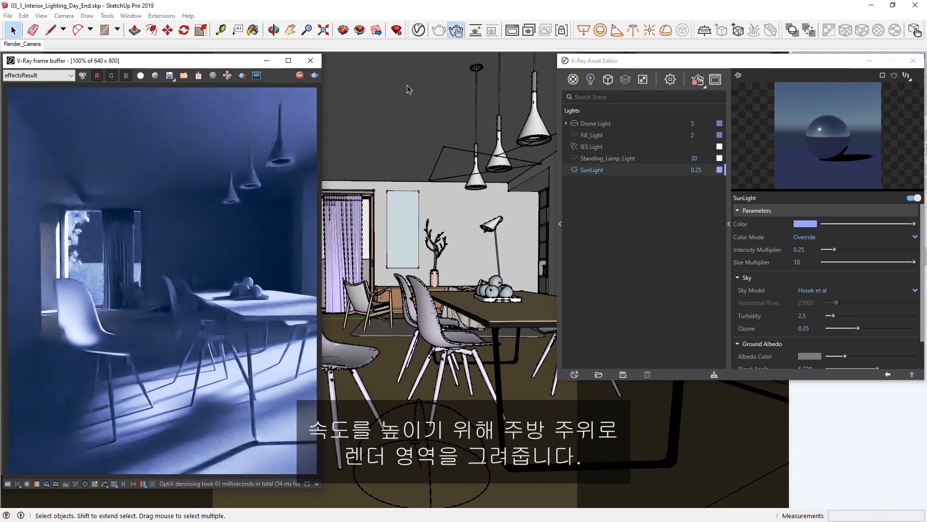
mouse_move(241, 75)
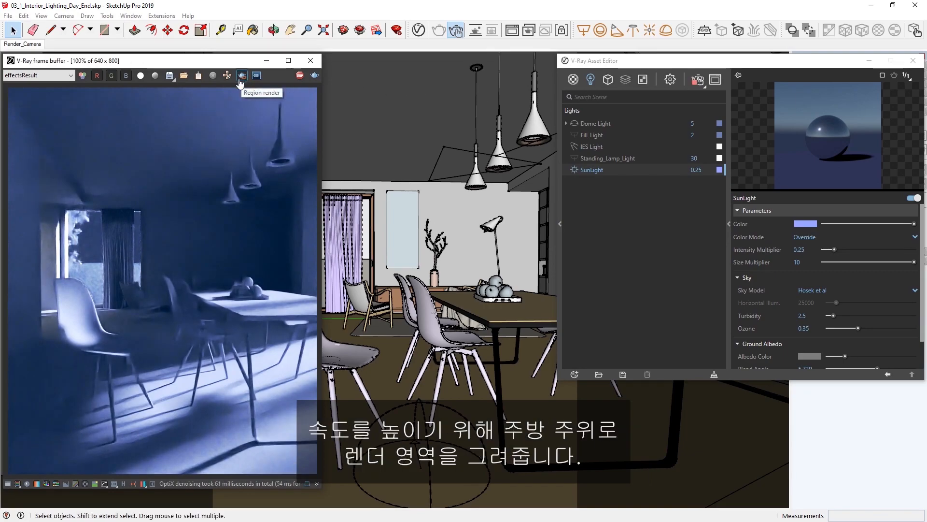
left_click(241, 76)
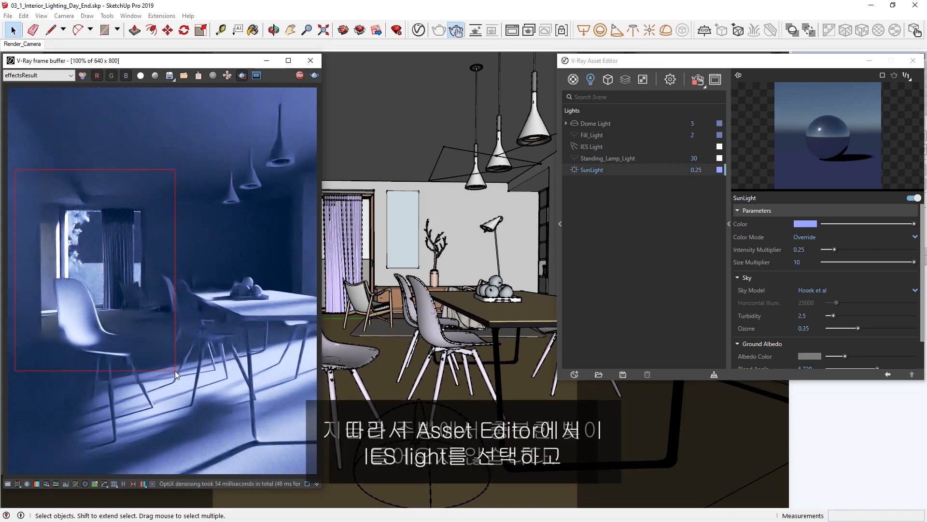
left_click(591, 145)
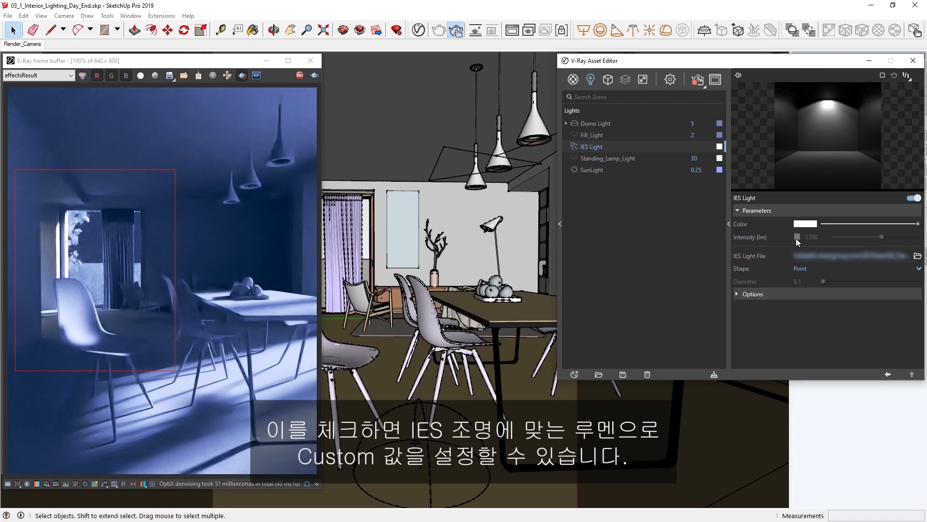
- Give the IES light a custom 15000 lm intensity and a warm colour with H 0.085, S 0.2
left_click(796, 237)
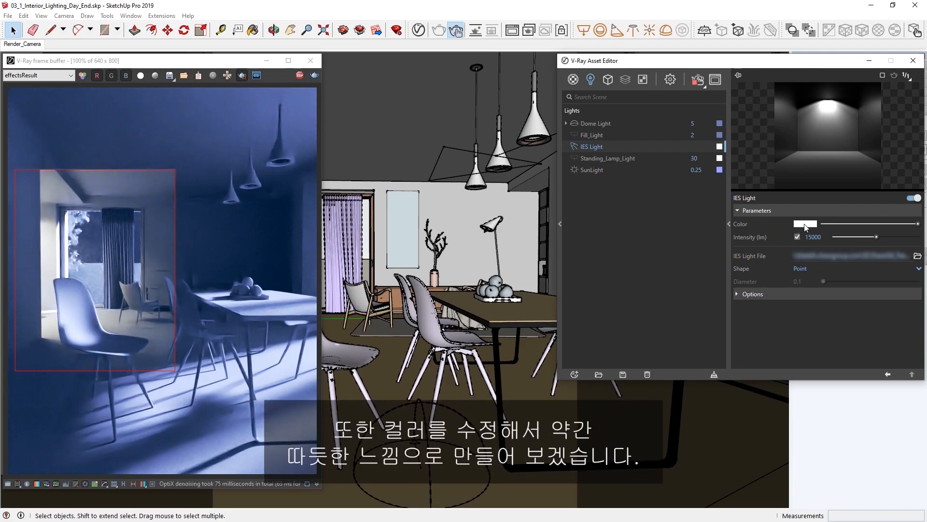
left_click(804, 223)
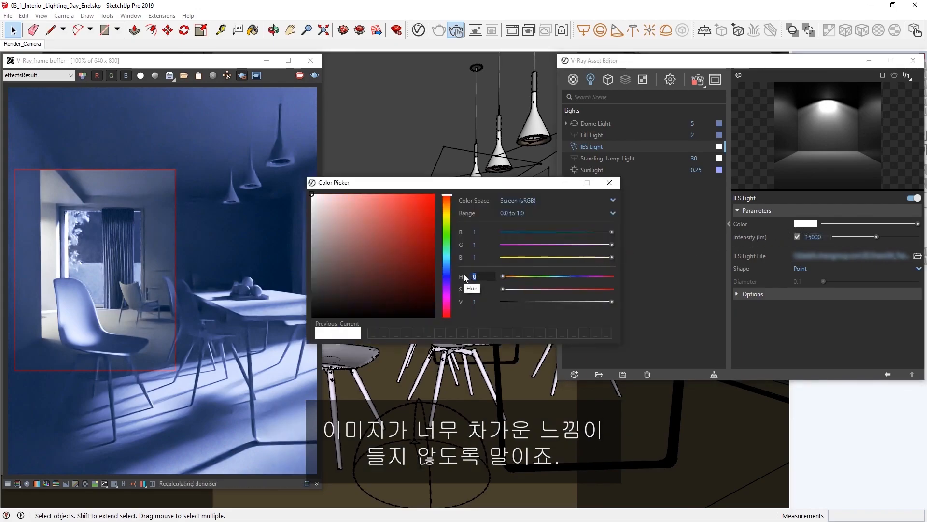
type("0.085")
left_click(484, 289)
type(".2")
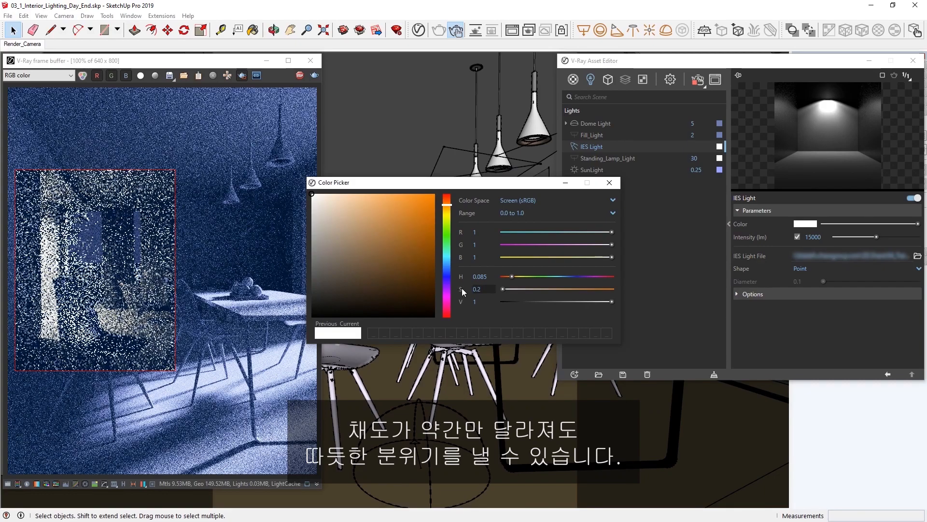
left_click(608, 183)
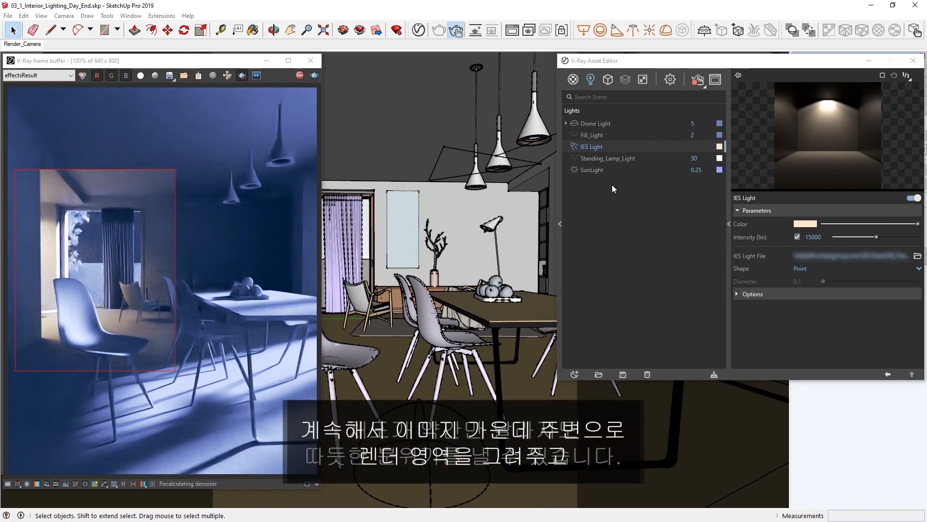
mouse_move(133, 187)
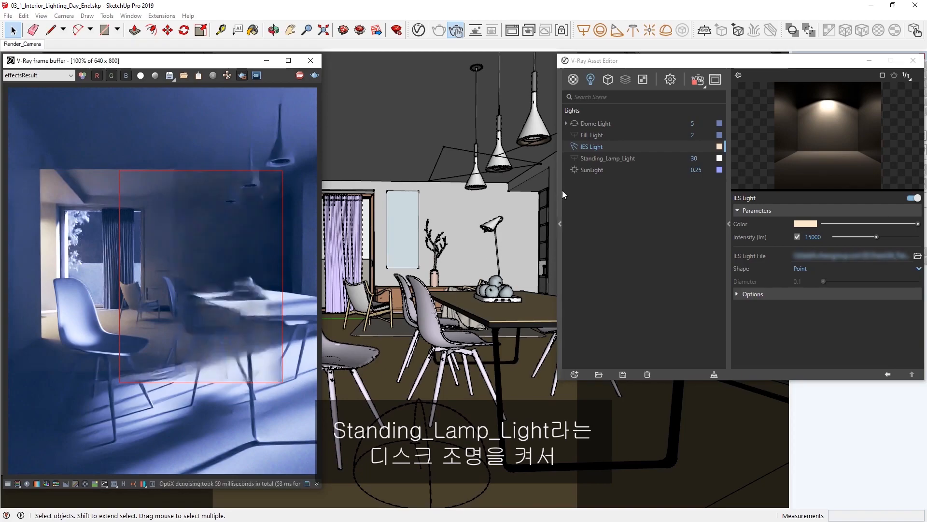
- Set Standing_Lamp_Light to radiant power at 25 W with a warm peach colour (S 0.3)
left_click(607, 157)
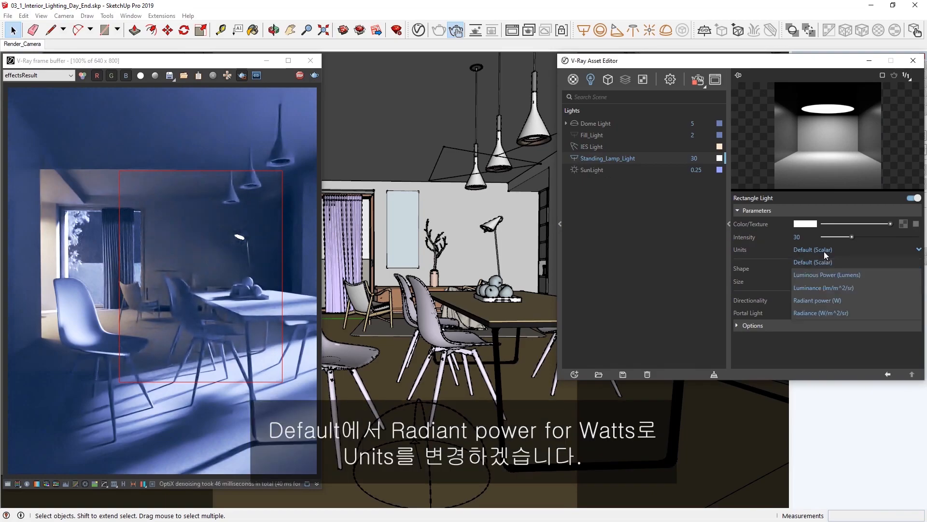
mouse_move(818, 301)
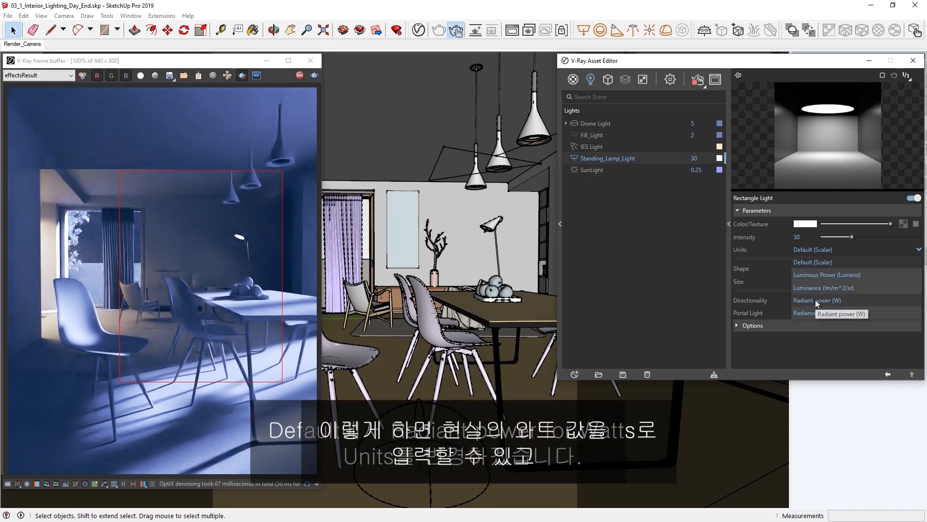
left_click(818, 300)
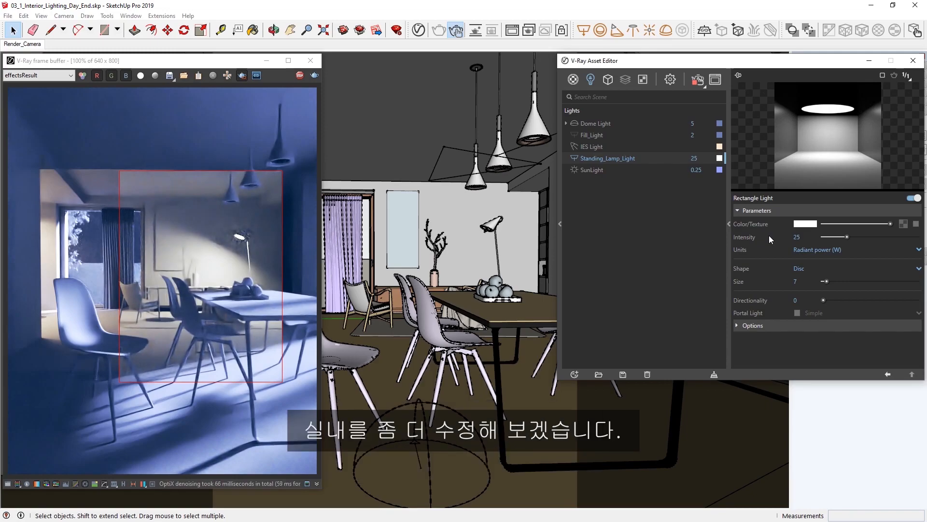
left_click(805, 223)
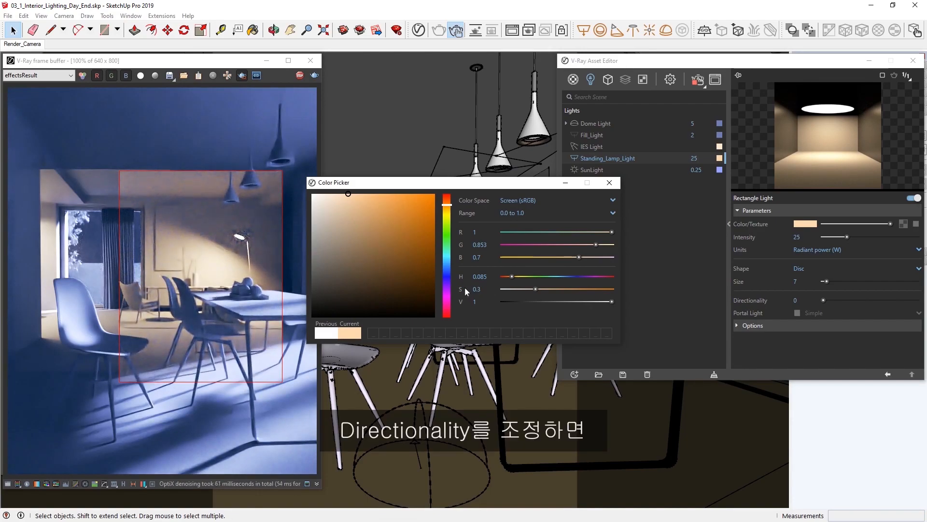
left_click(609, 182)
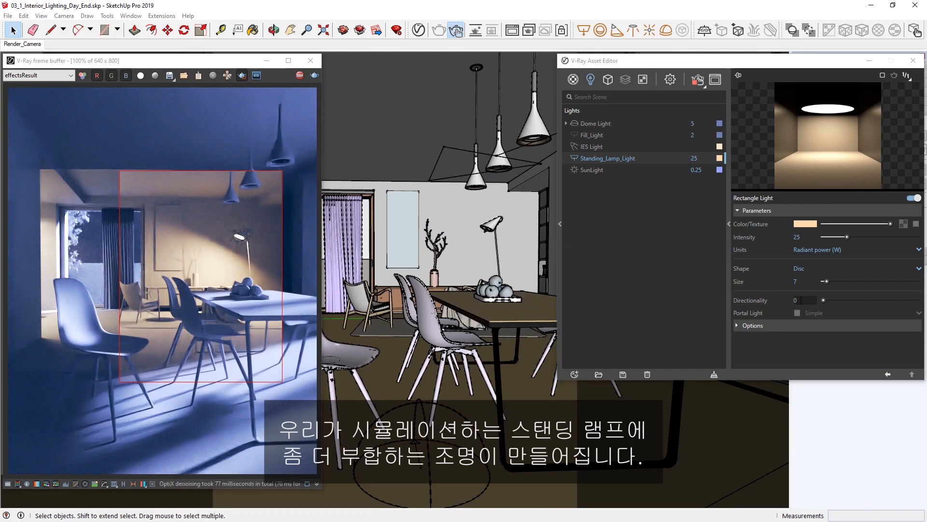
mouse_move(775, 301)
type(".5")
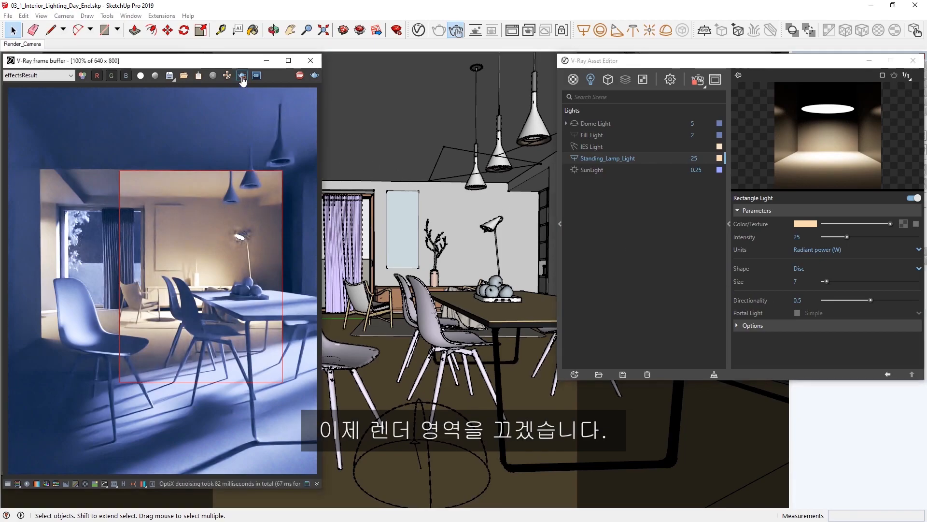
- Turn off region rendering so the full warm-lit image renders
left_click(242, 75)
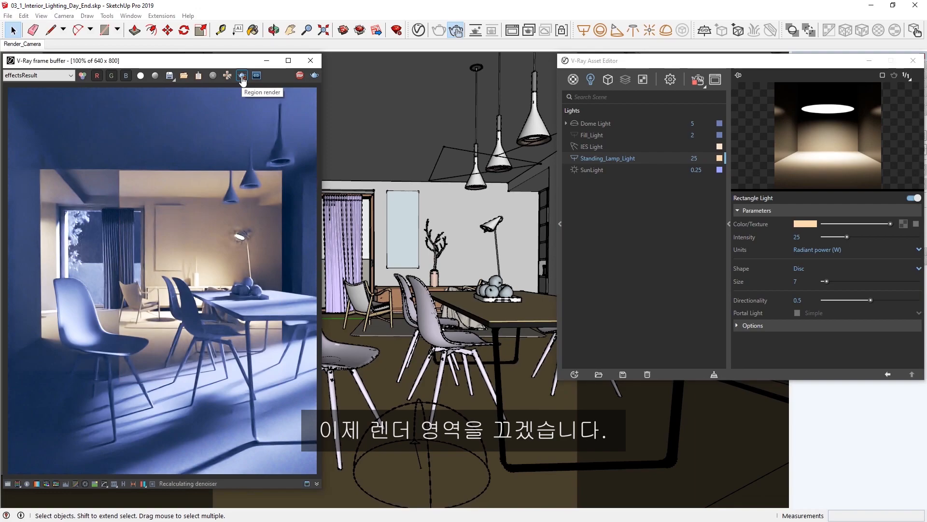
left_click(241, 75)
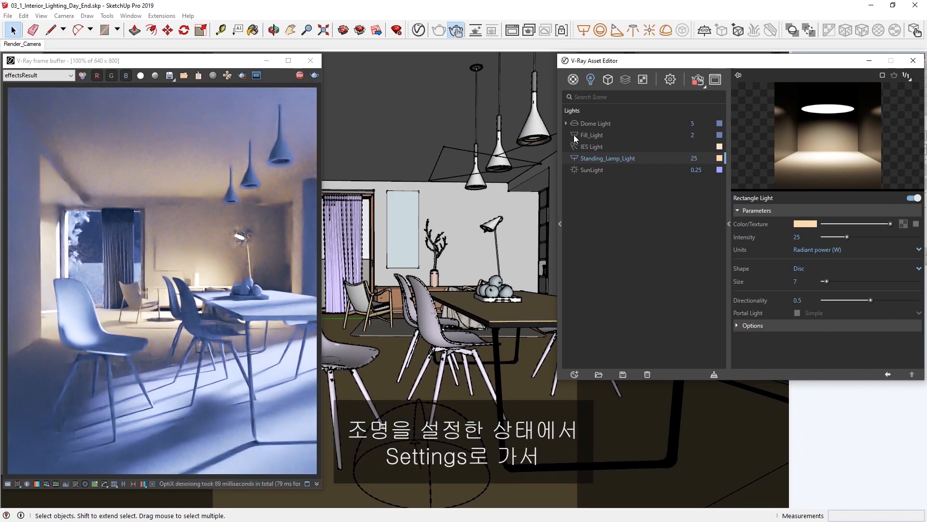
- Turn off Material Override in the render settings so real materials render
left_click(670, 79)
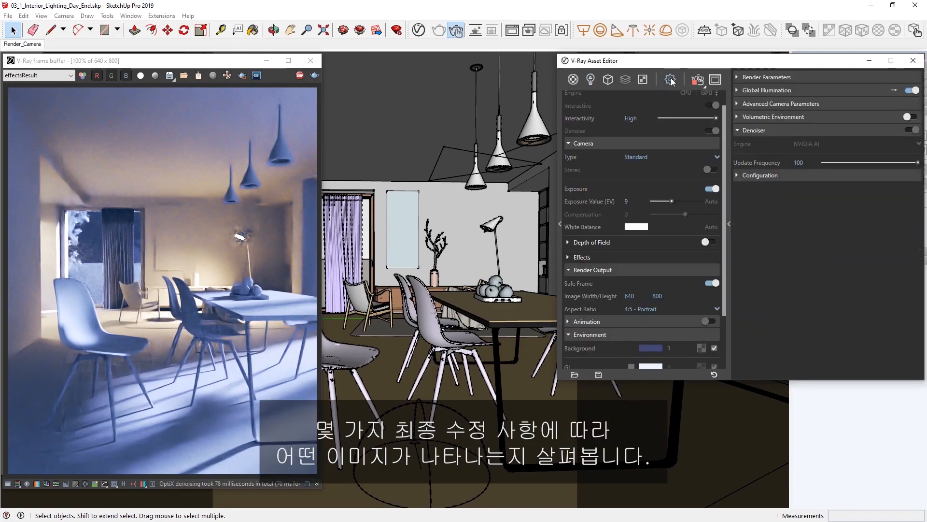
scroll("down", 3)
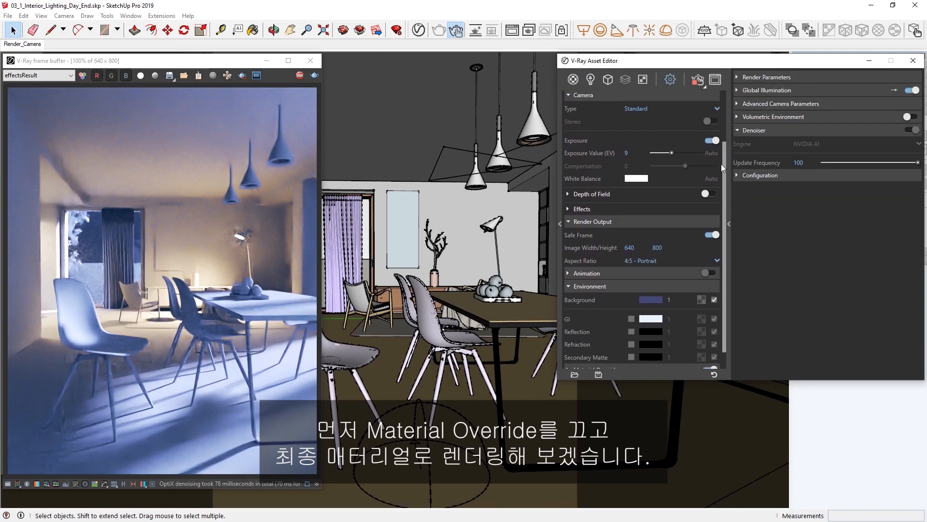
scroll("down", 3)
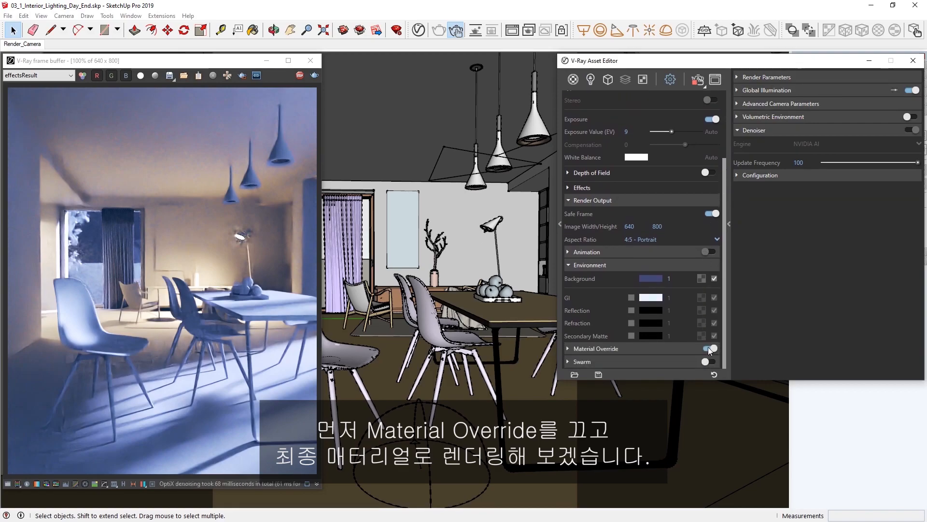
left_click(712, 349)
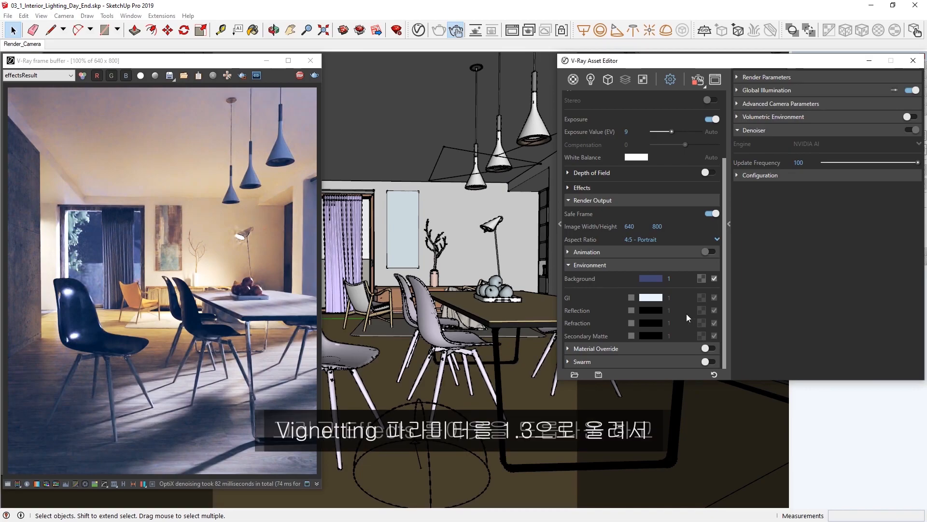
- Set the camera's Vignetting effect to 1.3
left_click(581, 187)
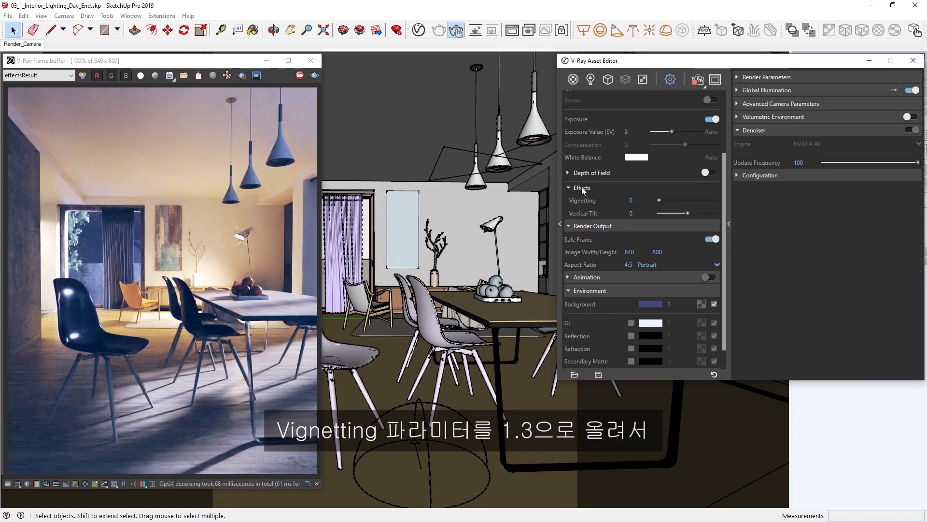
left_click(631, 200)
type("1.3")
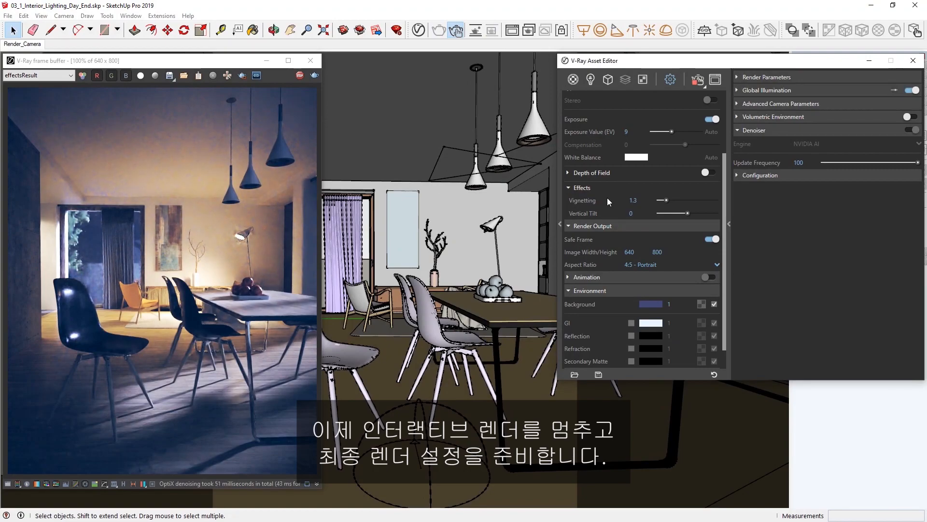
- Stop the interactive render, disable Interactive mode and use the V-Ray Denoiser engine
left_click(300, 76)
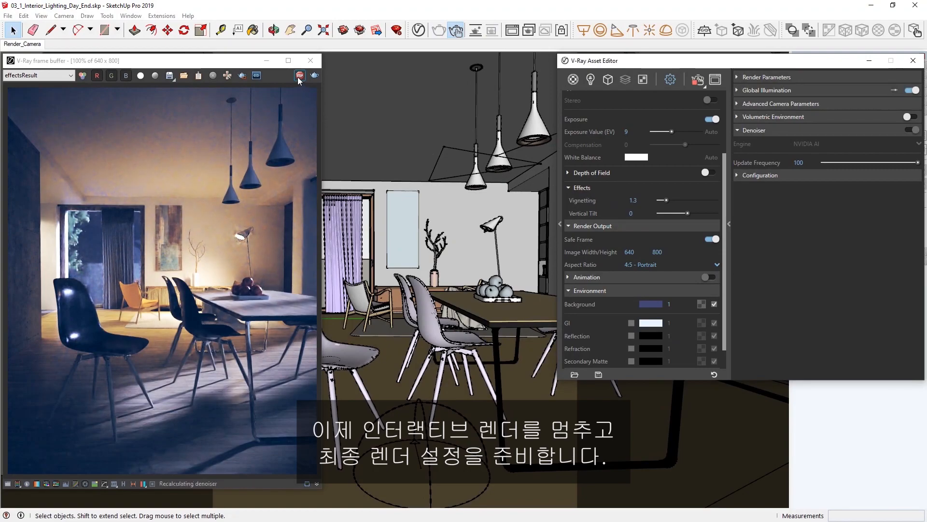
left_click(298, 75)
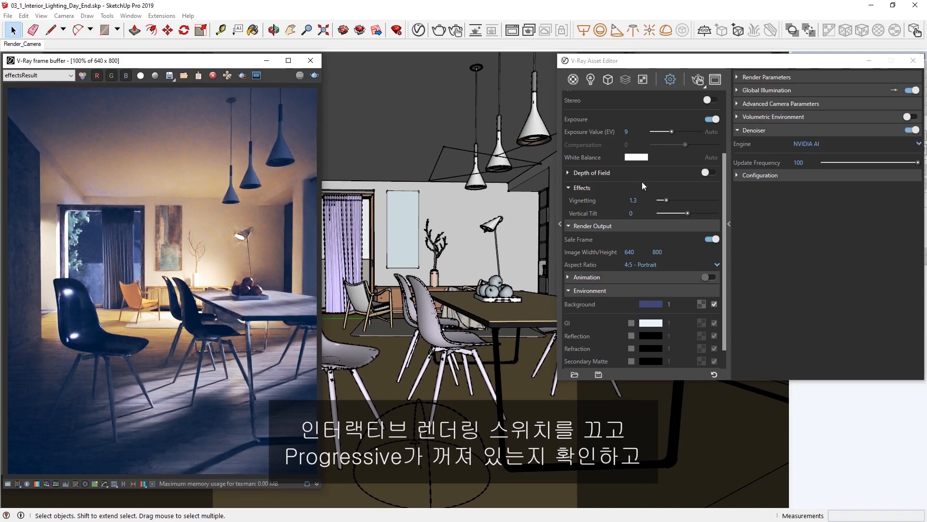
scroll("up", 3)
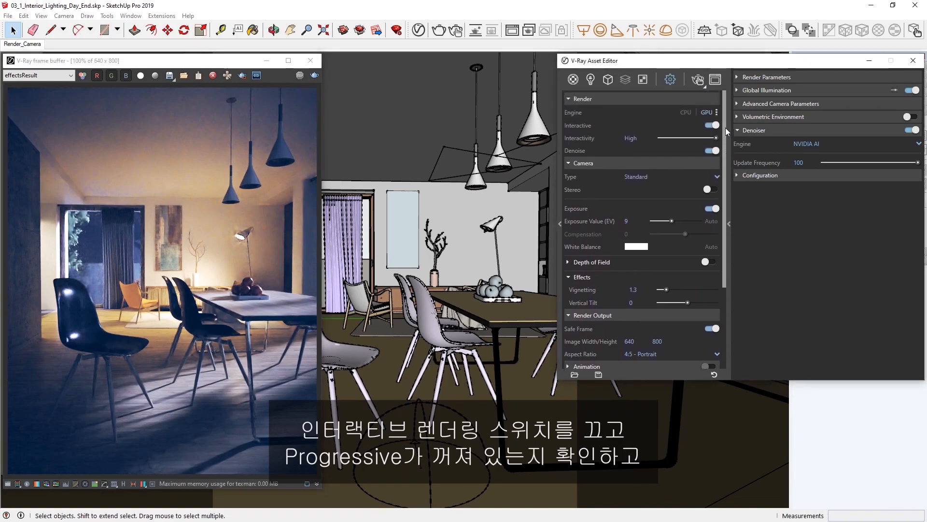
left_click(711, 126)
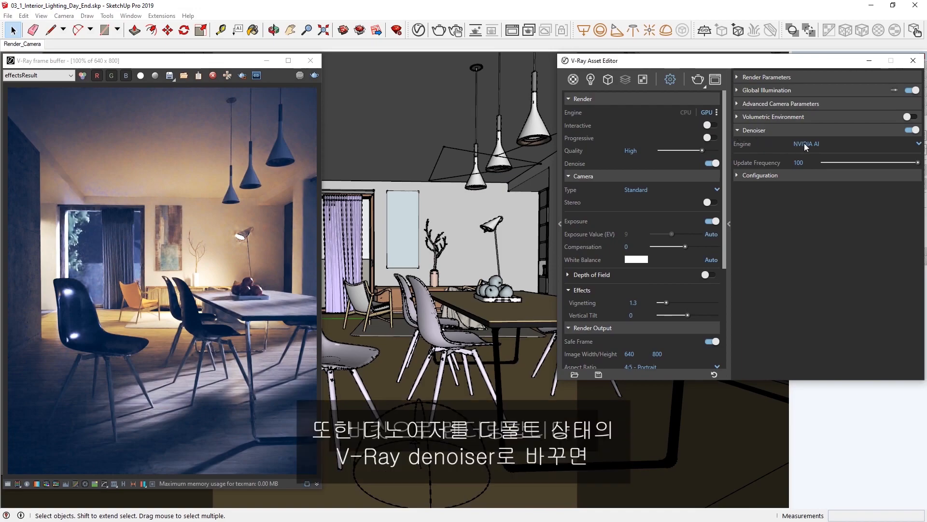
left_click(858, 144)
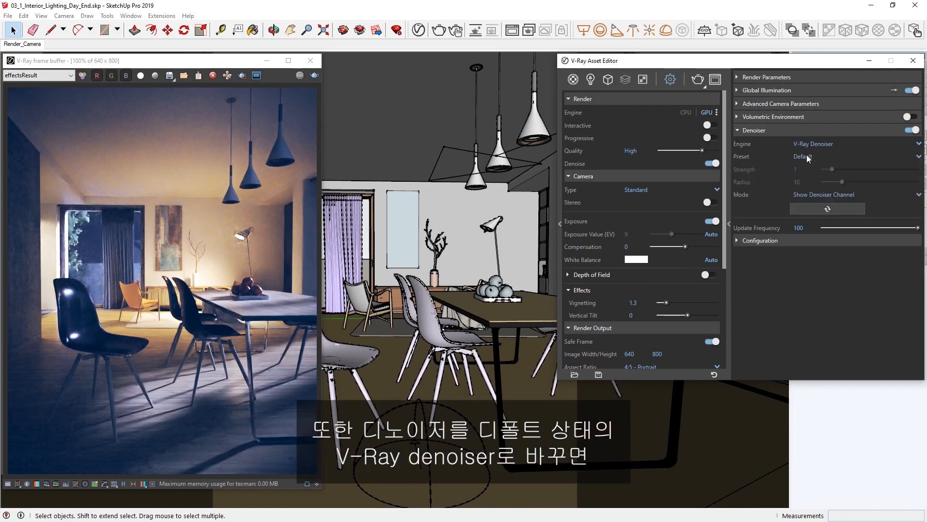
mouse_move(803, 157)
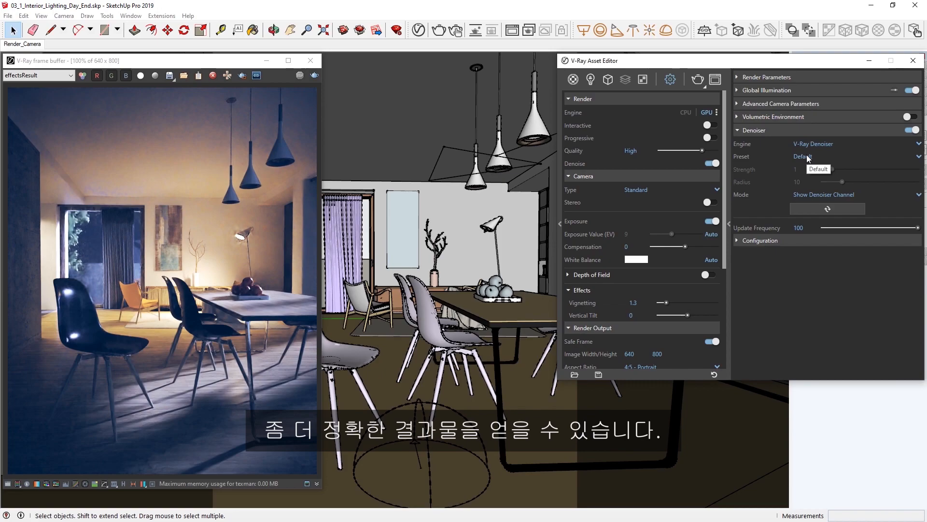
mouse_move(705, 237)
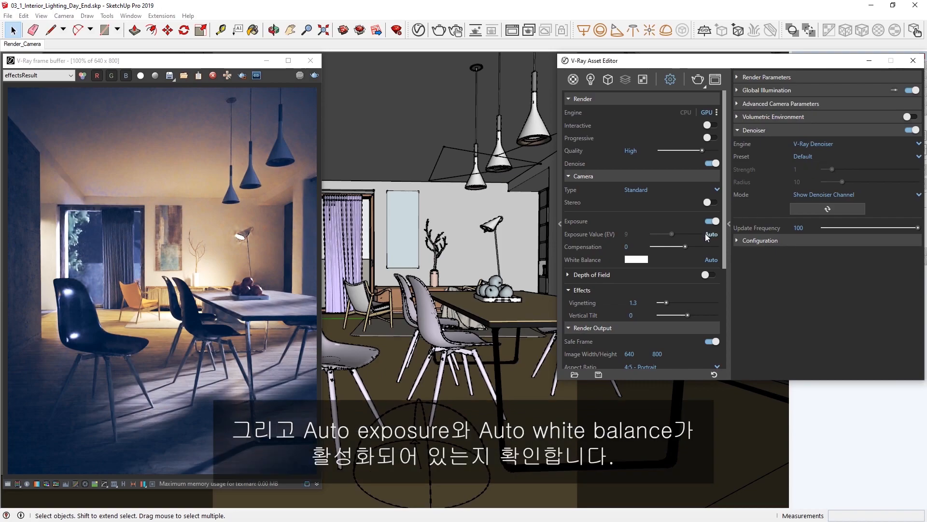
mouse_move(712, 234)
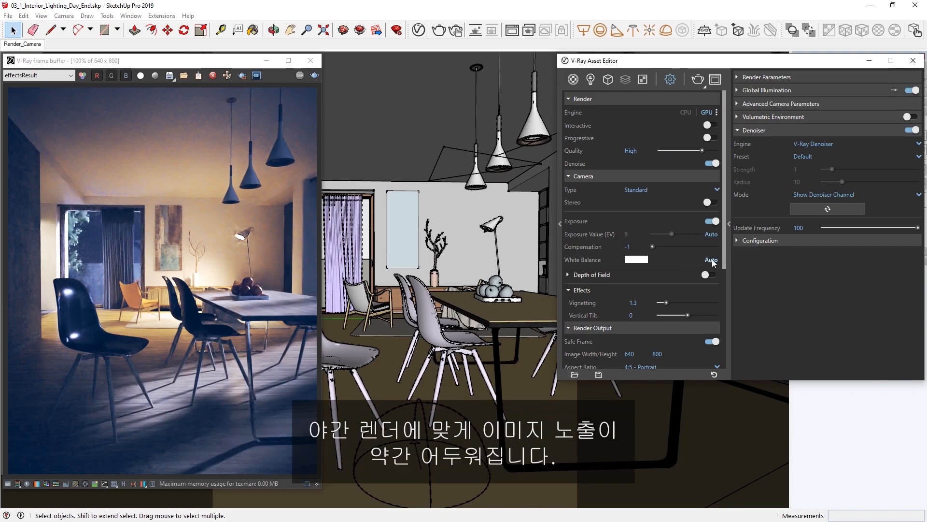
mouse_move(725, 262)
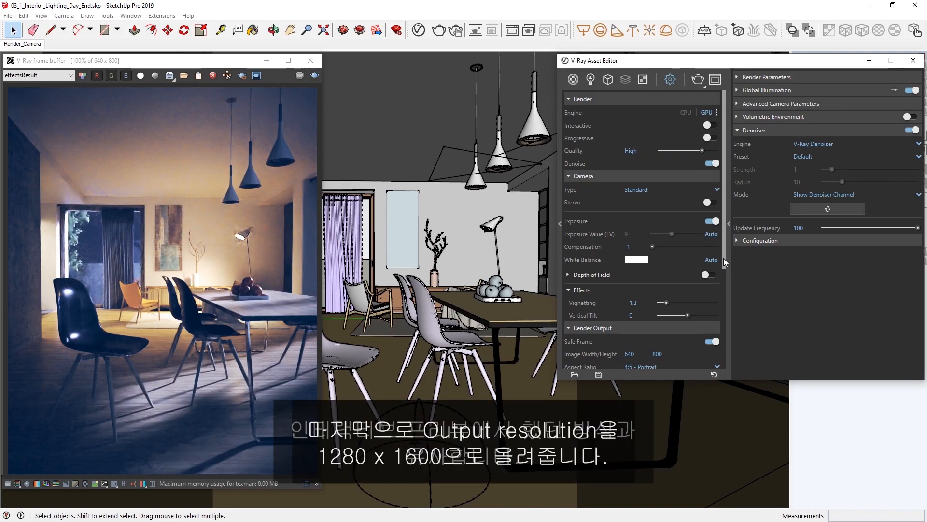
- Set the render output image width to 1280 for a 1280x1600 result
scroll("down", 3)
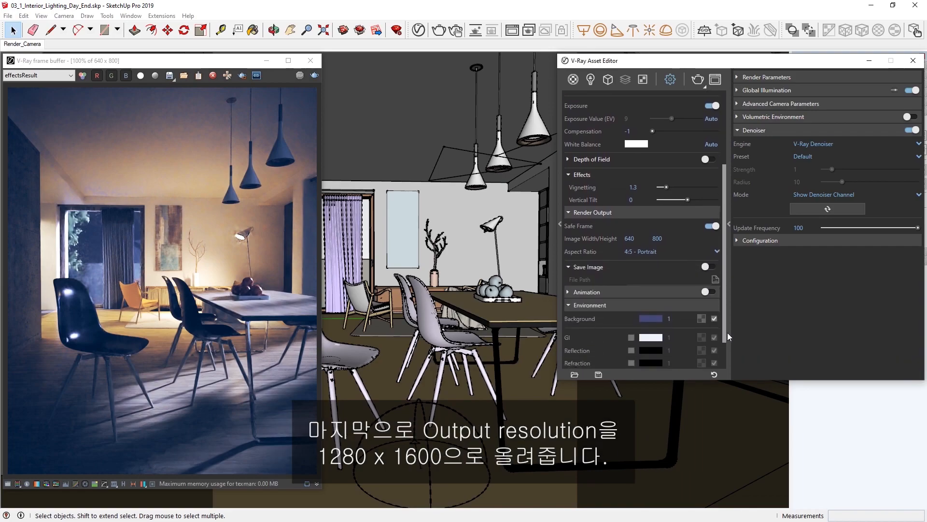
triple_click(657, 238)
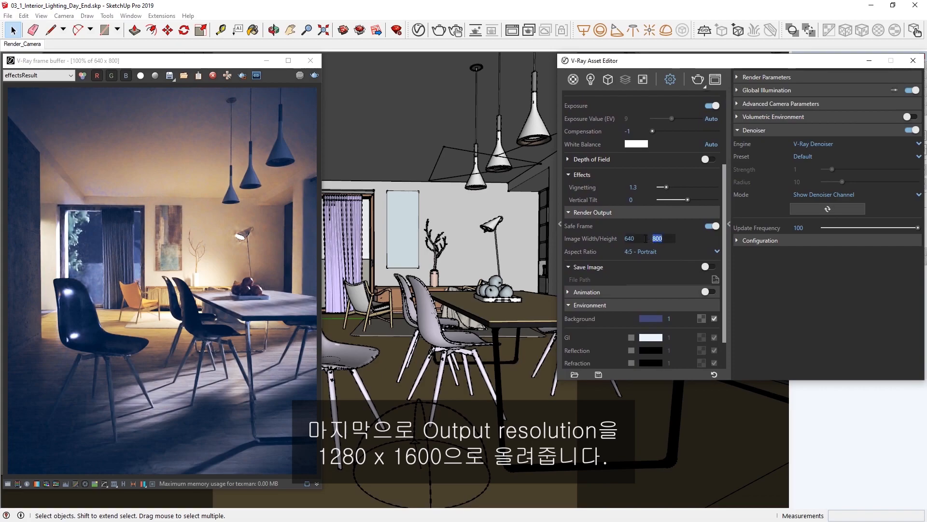
type("1280")
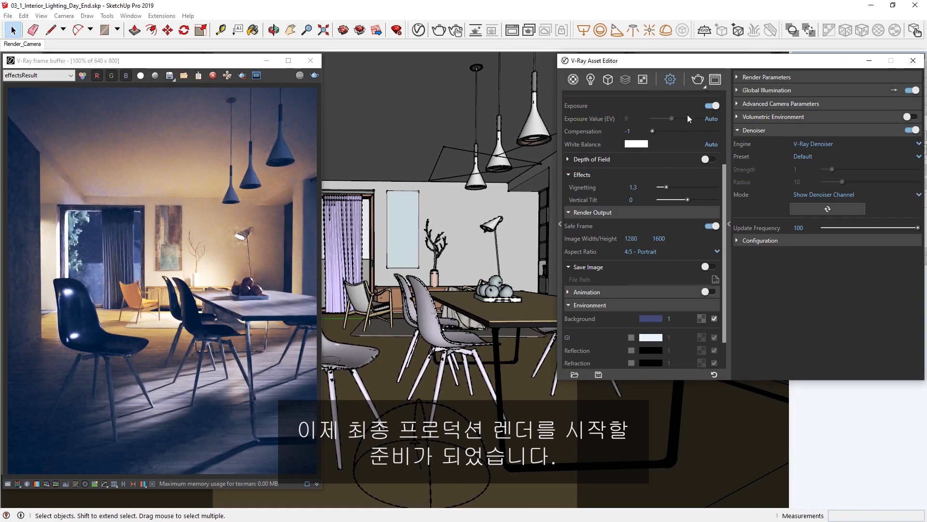
- Start the final 1280x1600 production render of the night scene
left_click(698, 79)
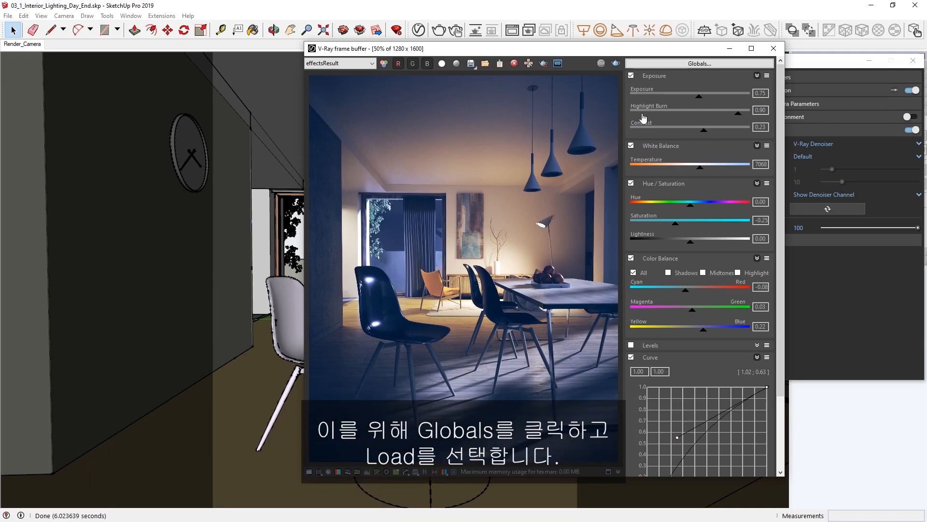
- Load the Interior_Night_Render_CC.vccglb preset from the Assets folder via Globals > Load
left_click(699, 64)
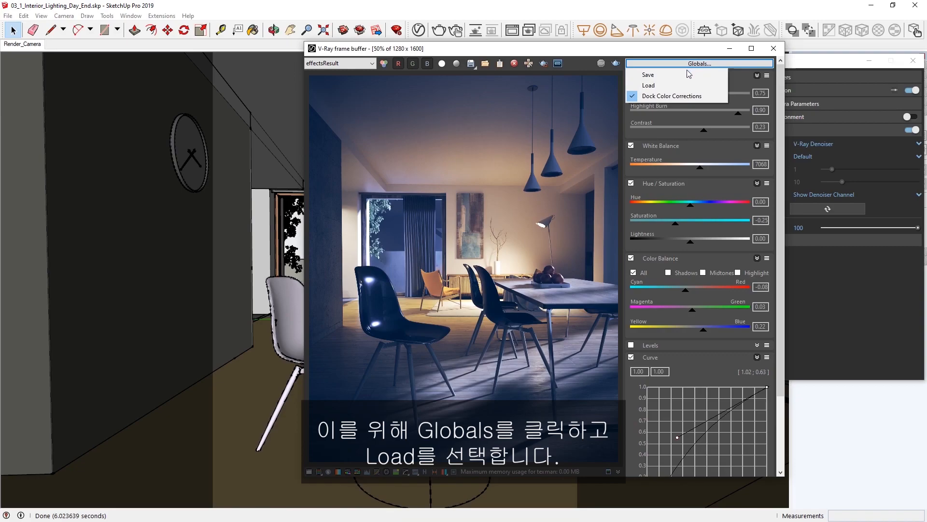
left_click(649, 85)
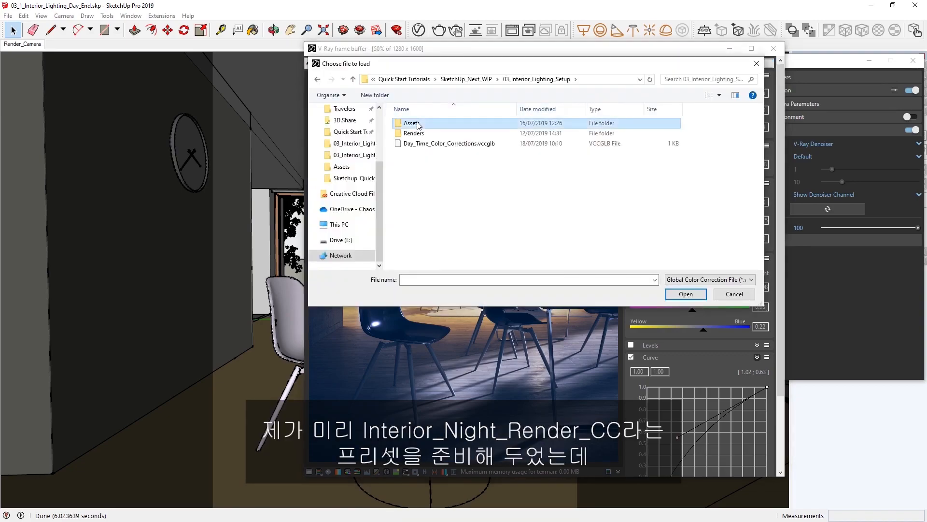
double_click(413, 123)
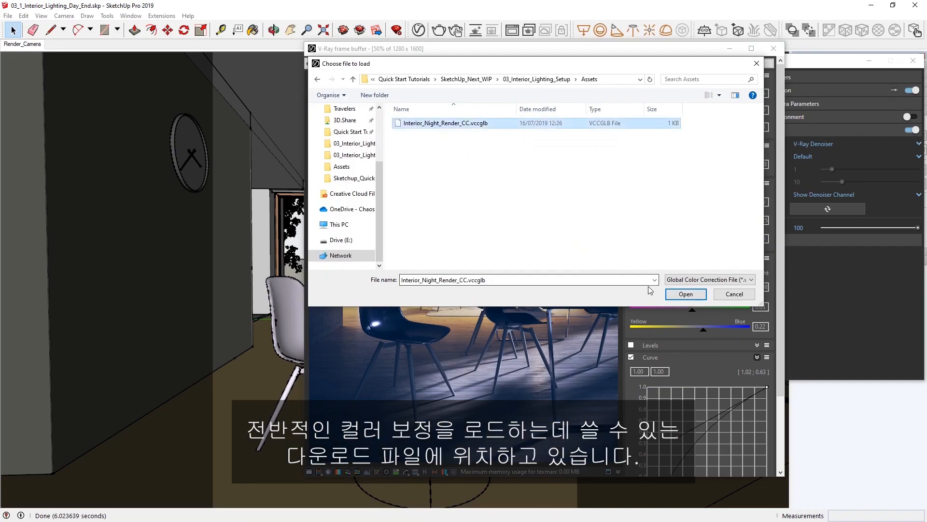
left_click(685, 294)
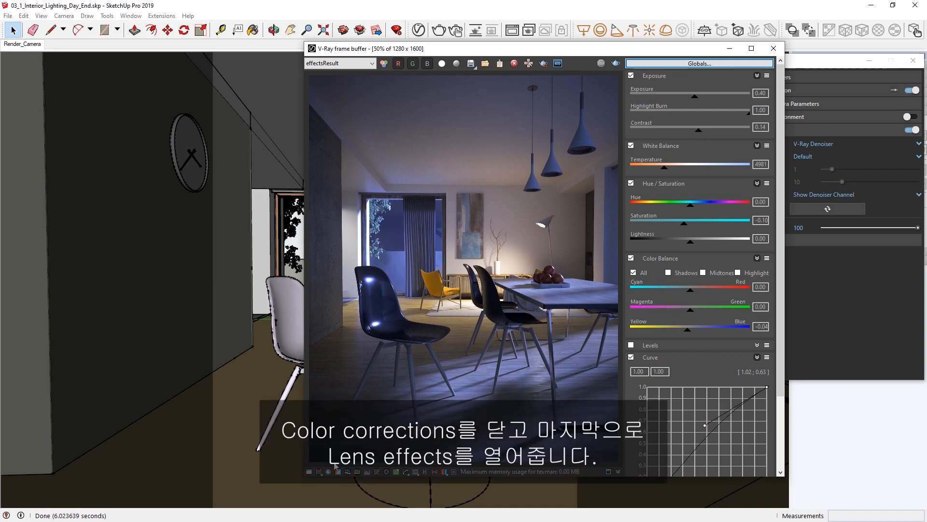
- Enable Bloom/Glare in Lens Effects with the size reduced to about 14
left_click(309, 472)
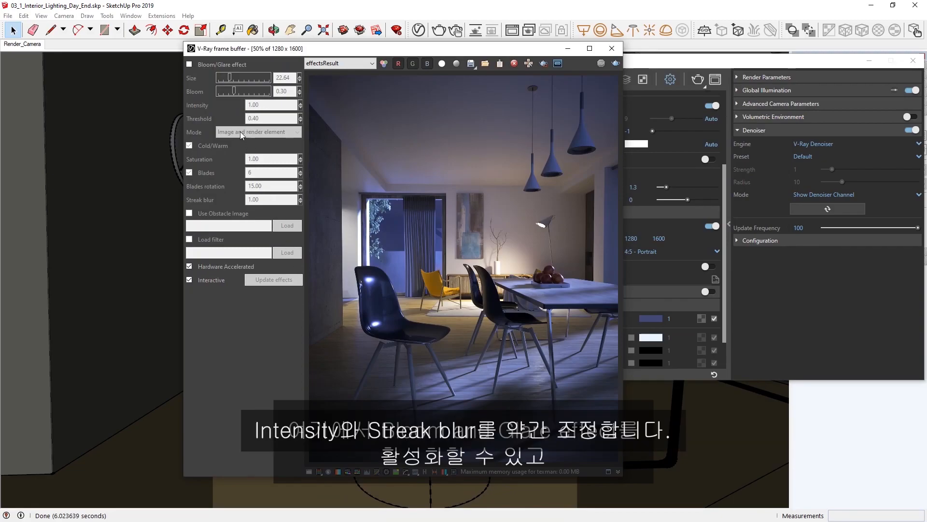
left_click(189, 65)
type("0.1")
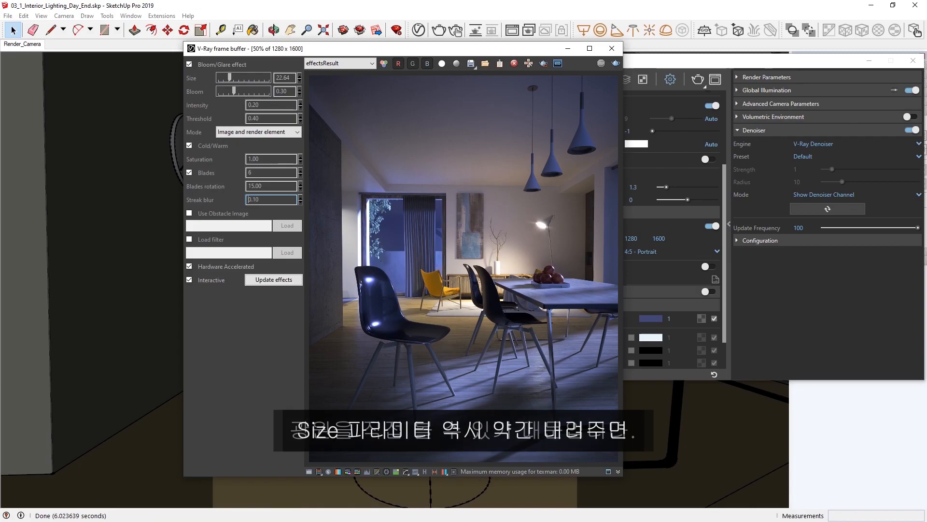
left_click_drag(236, 77, 230, 78)
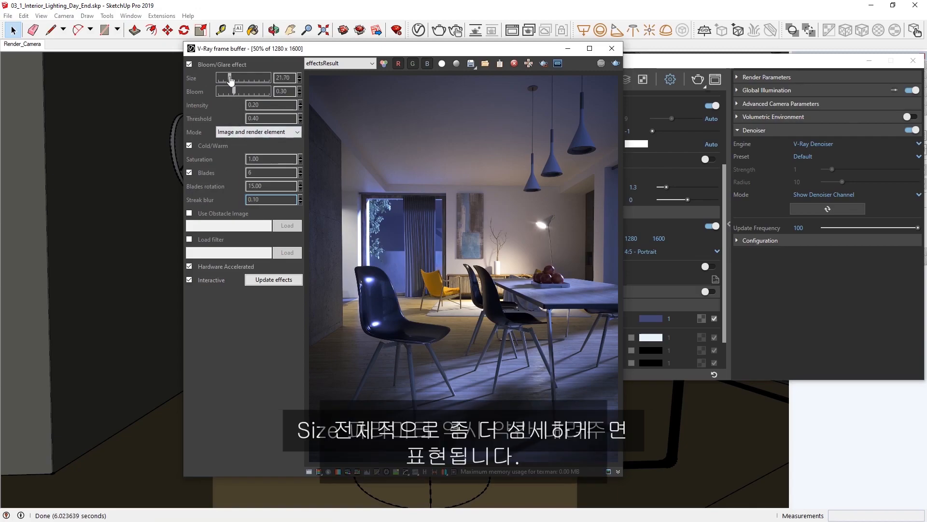
left_click_drag(230, 77, 223, 78)
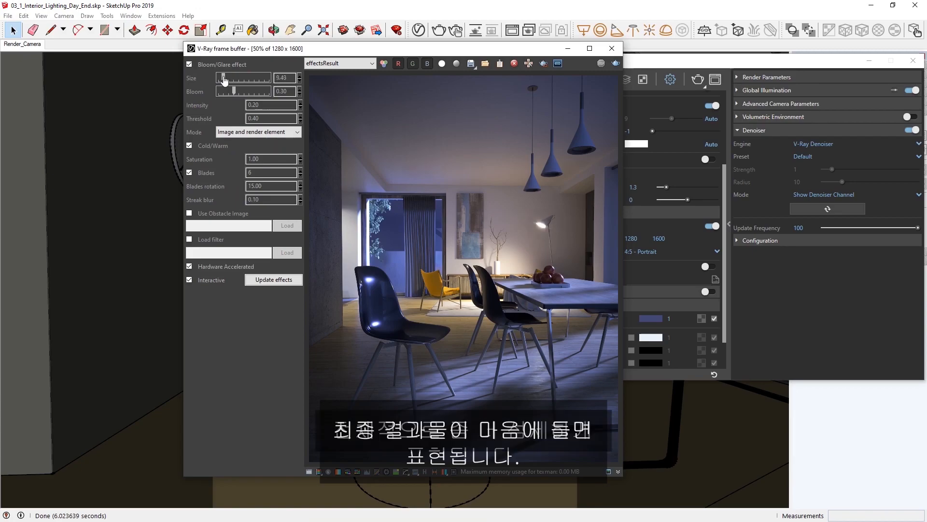
left_click_drag(223, 78, 230, 78)
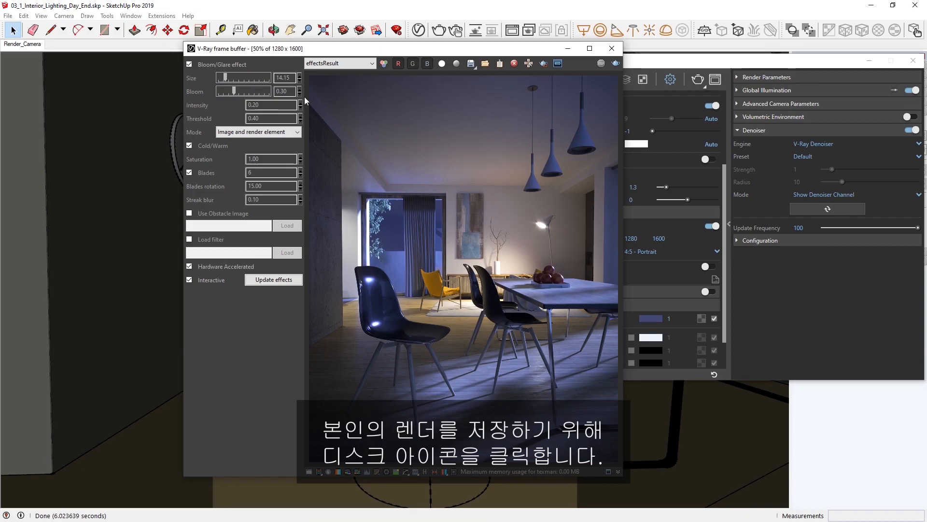
- Begin saving the rendered image to disk
left_click(470, 63)
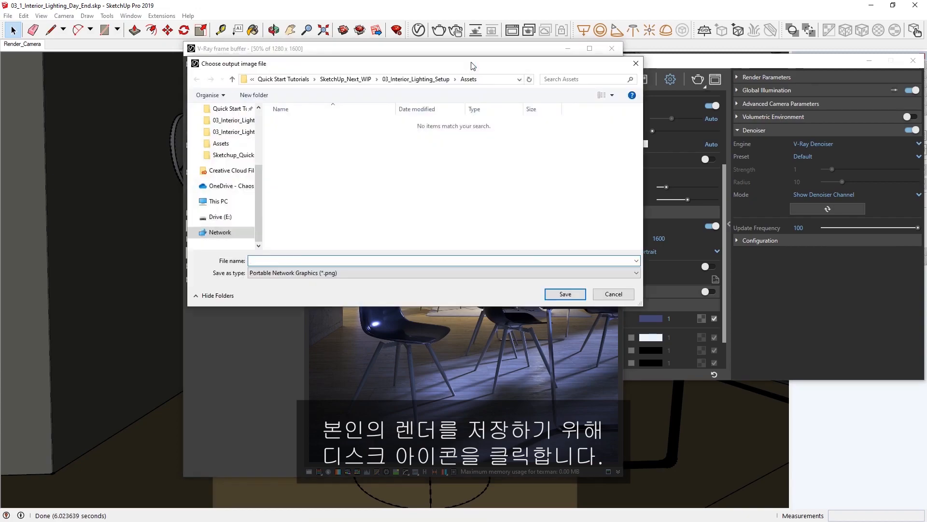